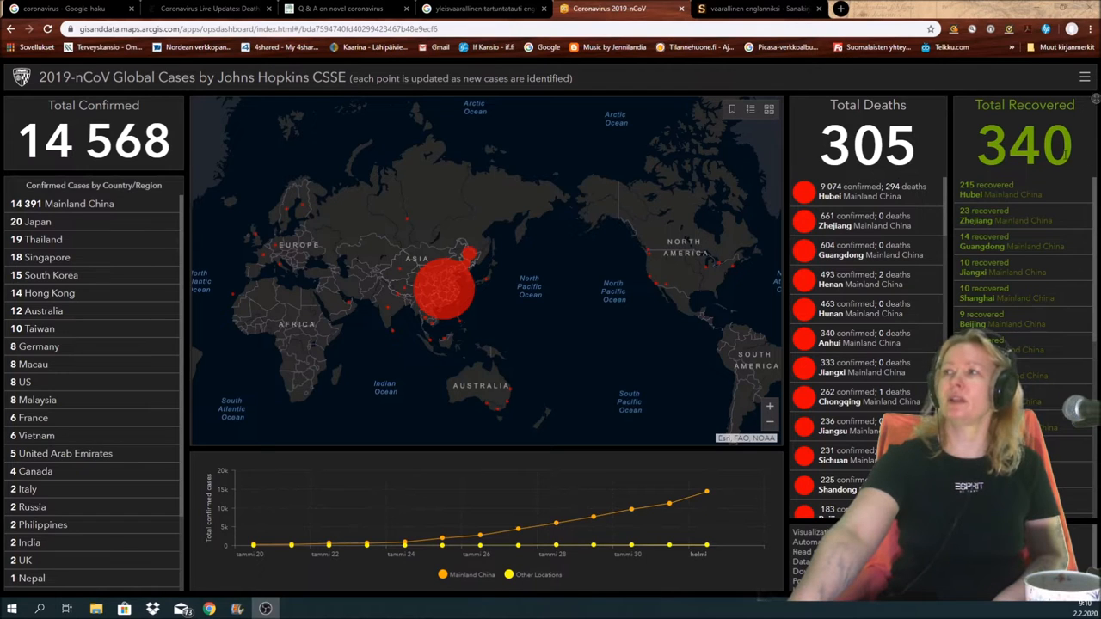
pyautogui.moveTo(1039, 185)
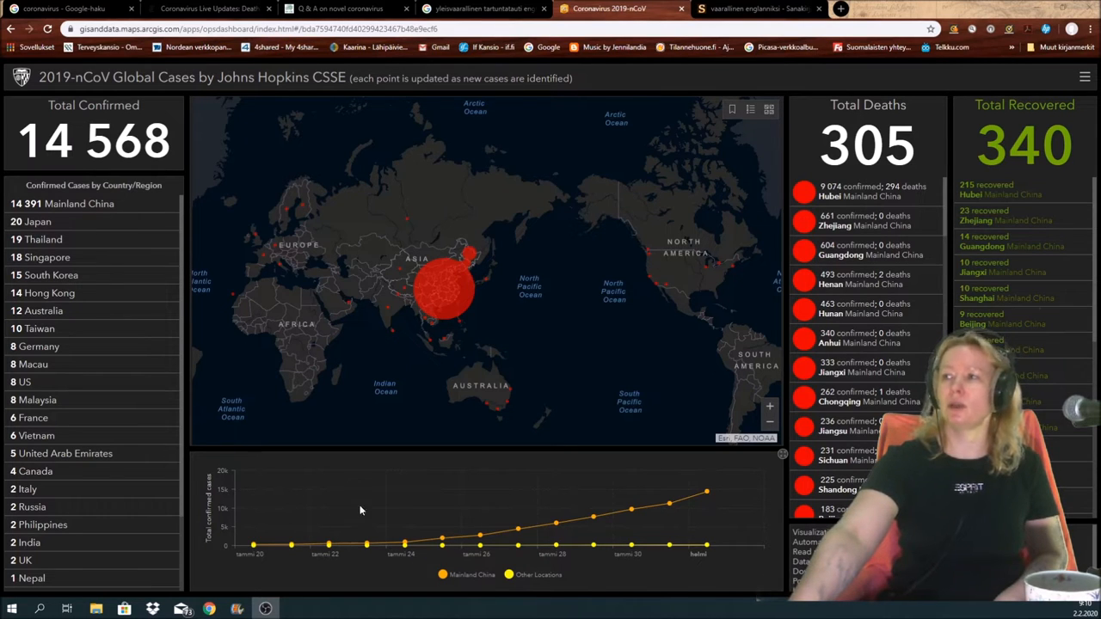
pyautogui.moveTo(712, 506)
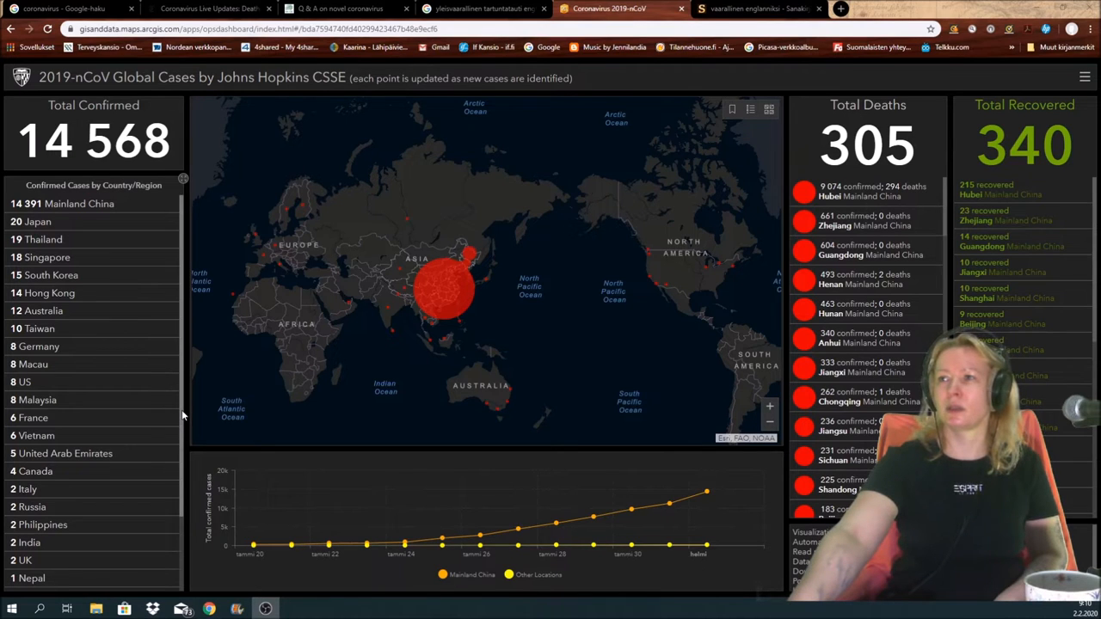
# Review the English translations listed for vaarallinen in the Sanakirja.org results
pyautogui.scroll(-3)
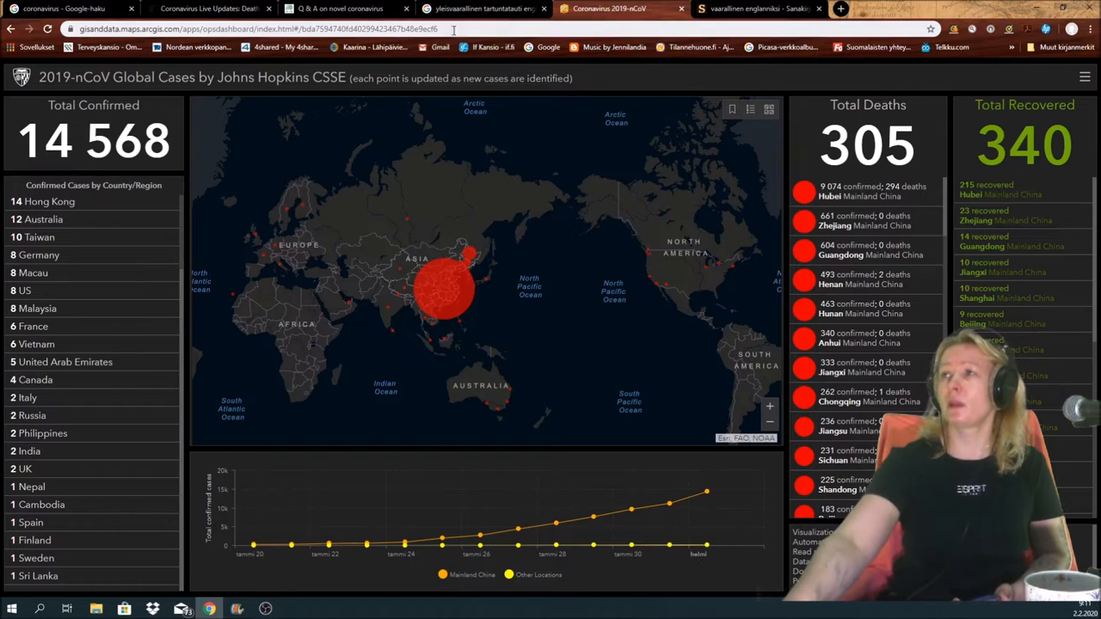
pyautogui.click(482, 8)
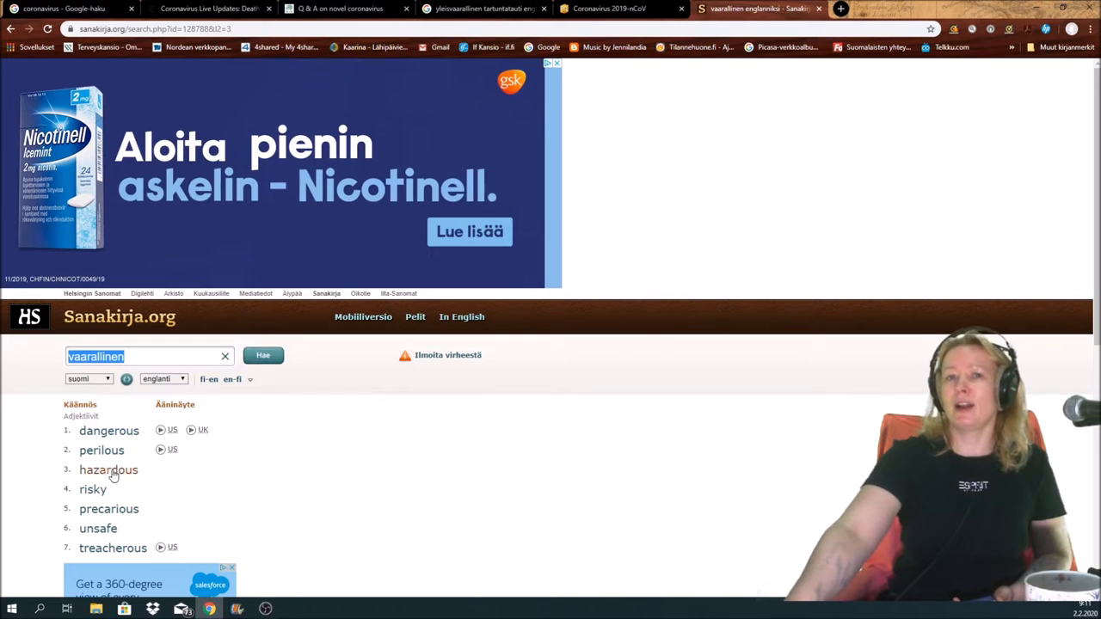
pyautogui.moveTo(114, 496)
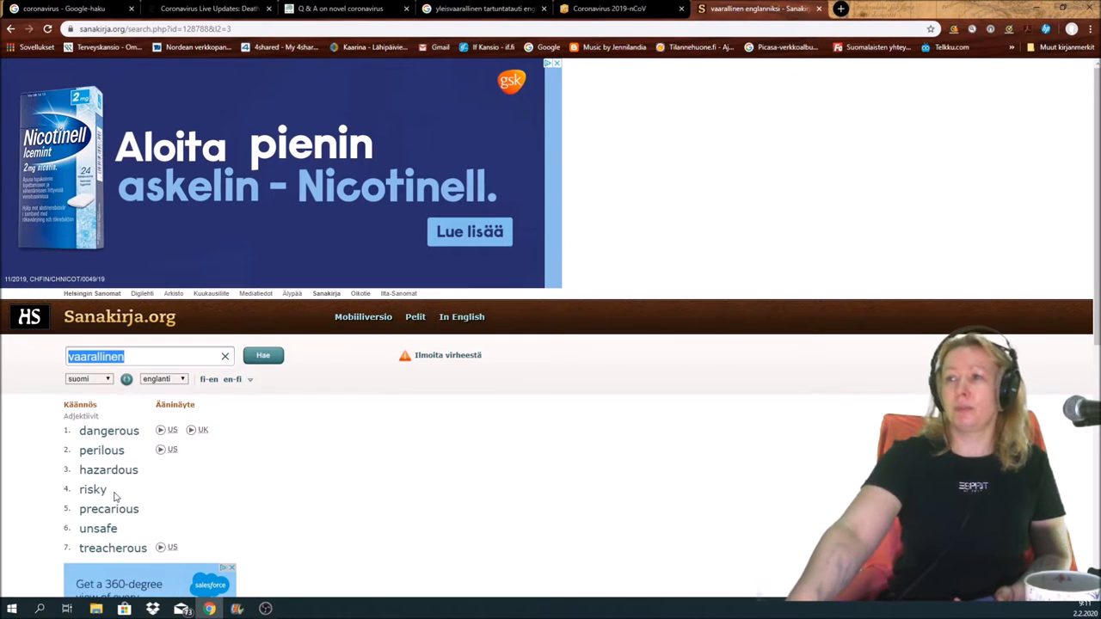
pyautogui.moveTo(165, 535)
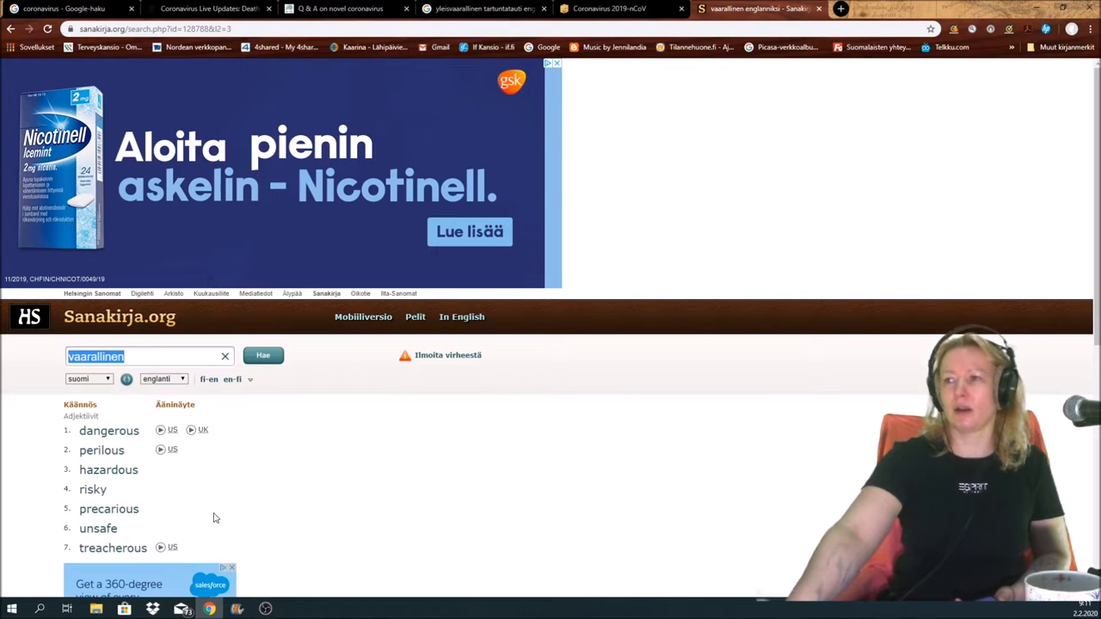
pyautogui.scroll(-3)
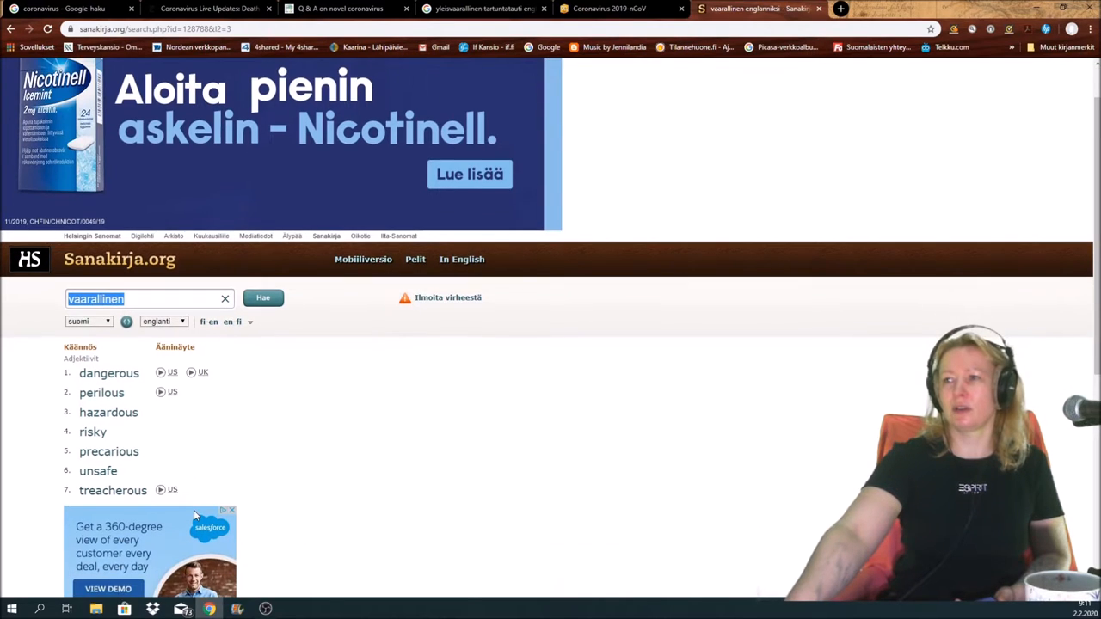
pyautogui.scroll(-3)
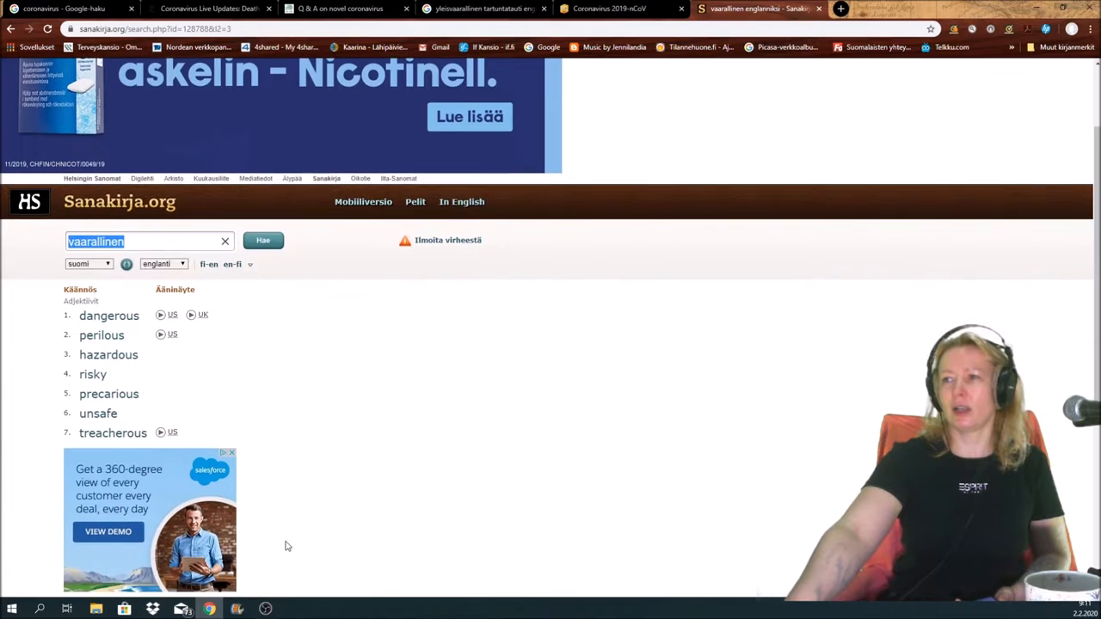
pyautogui.scroll(-3)
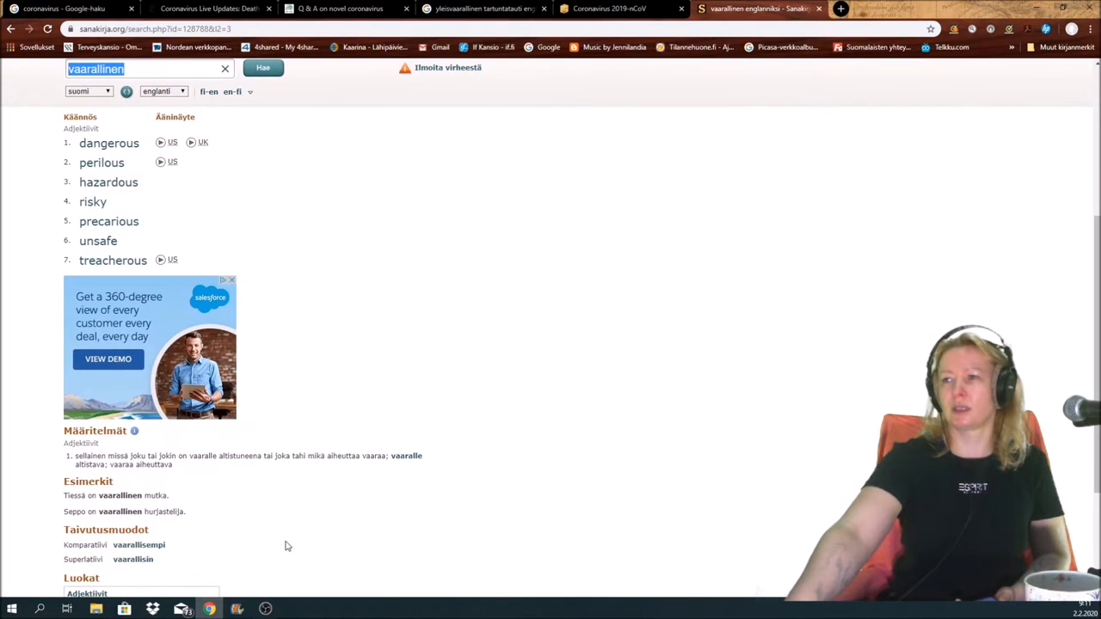
pyautogui.scroll(-3)
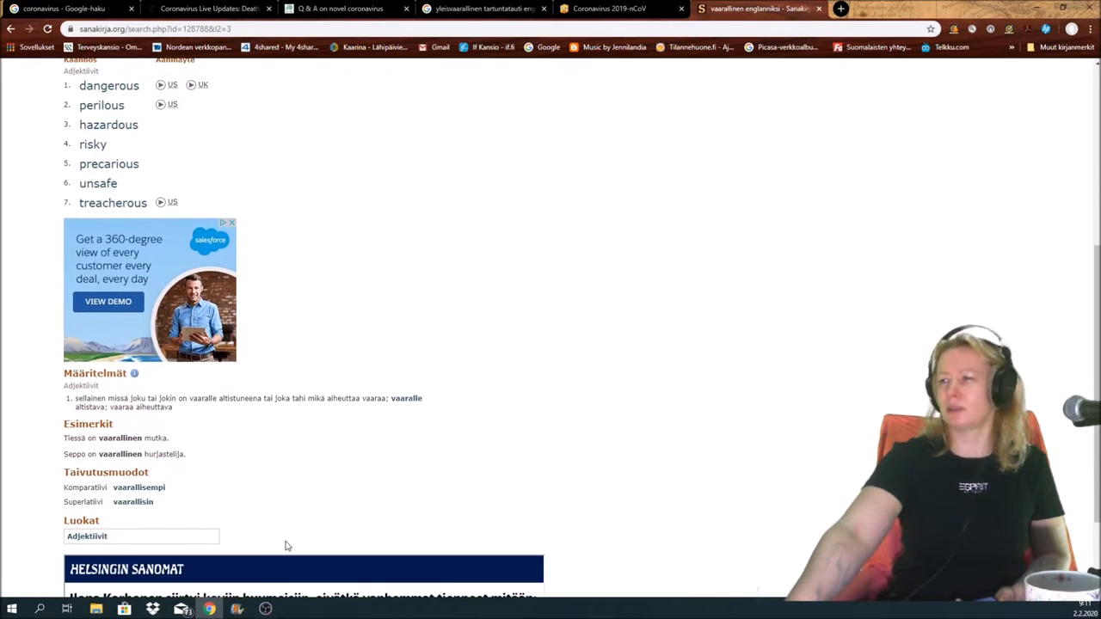
pyautogui.scroll(3)
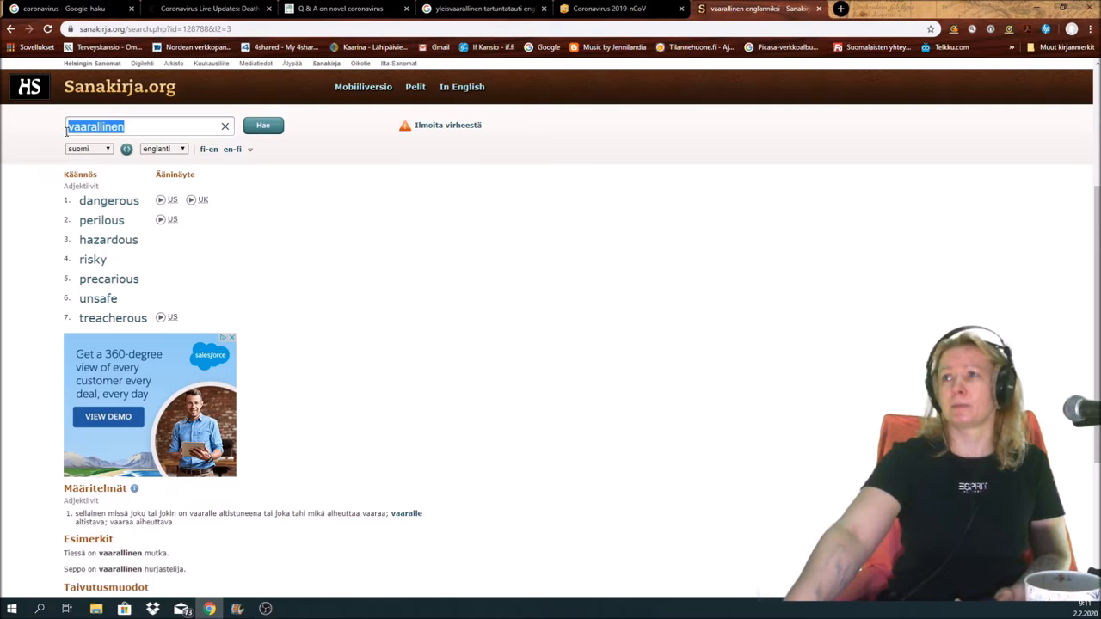
# Start editing the search word toward yleisvaarallinen, which returns no match
pyautogui.click(129, 127)
pyautogui.write('yleis')
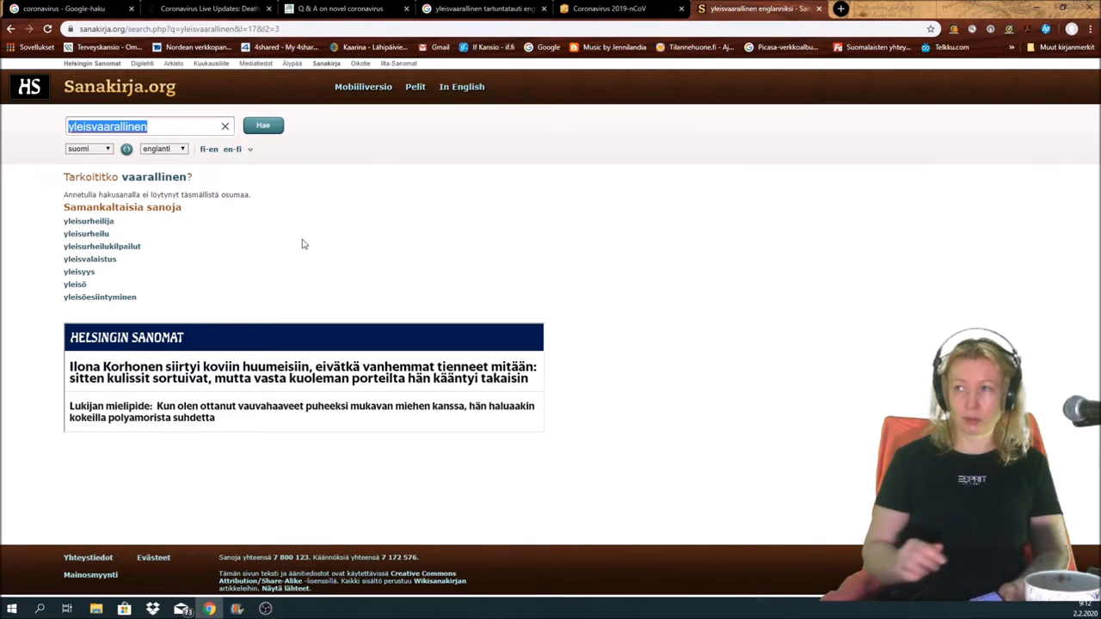
# Look up isorokko (smallpox, variola), then return to the JHU coronavirus dashboard
pyautogui.click(224, 126)
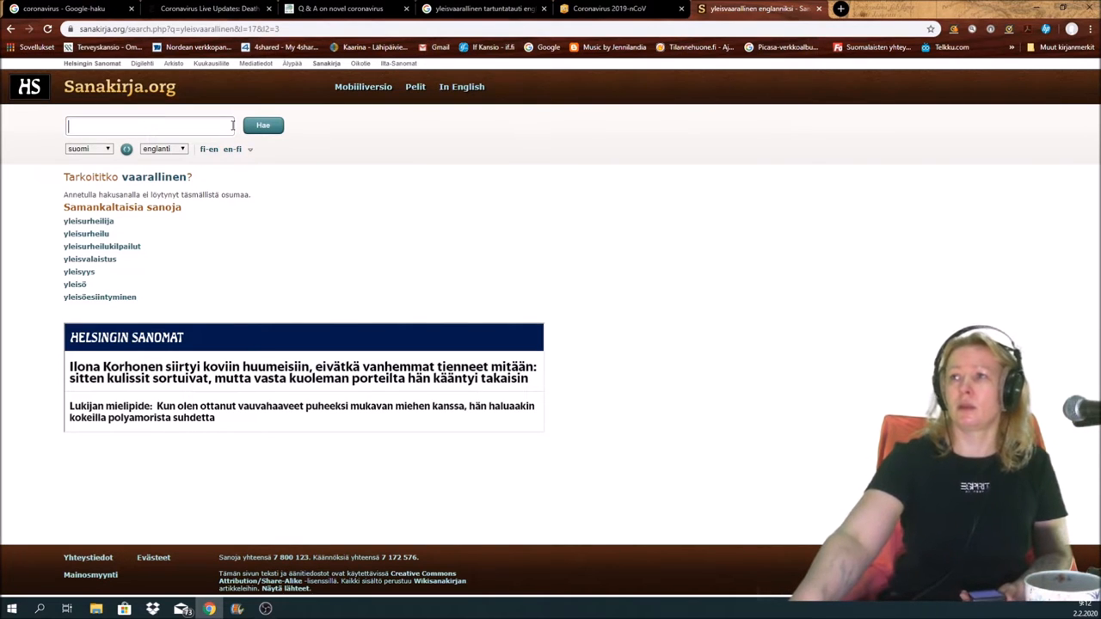
pyautogui.write('isorokko')
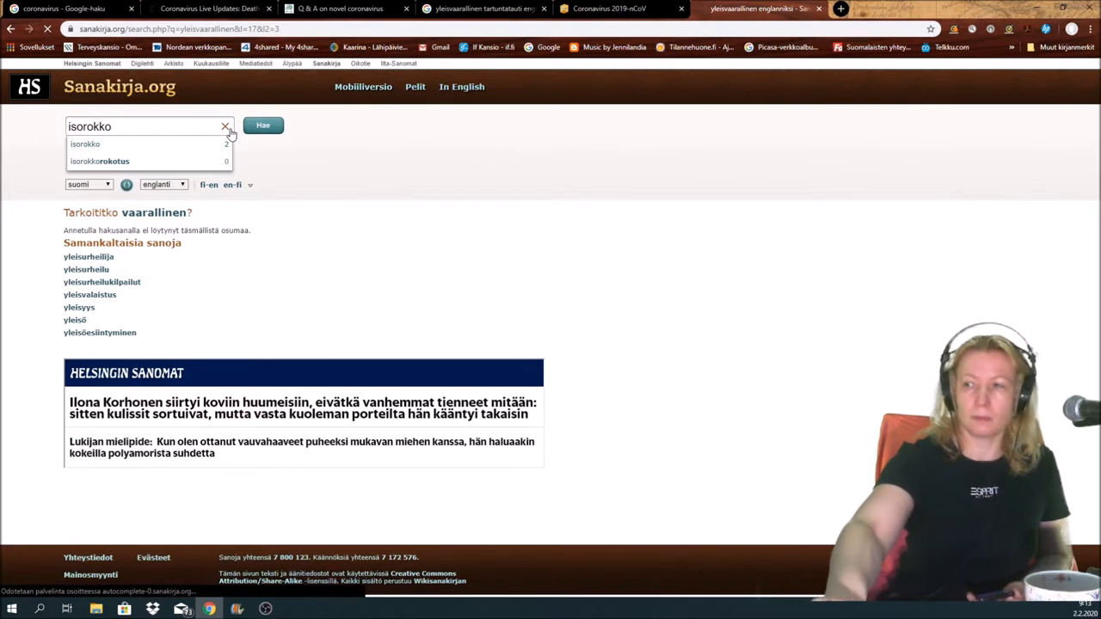
pyautogui.click(261, 125)
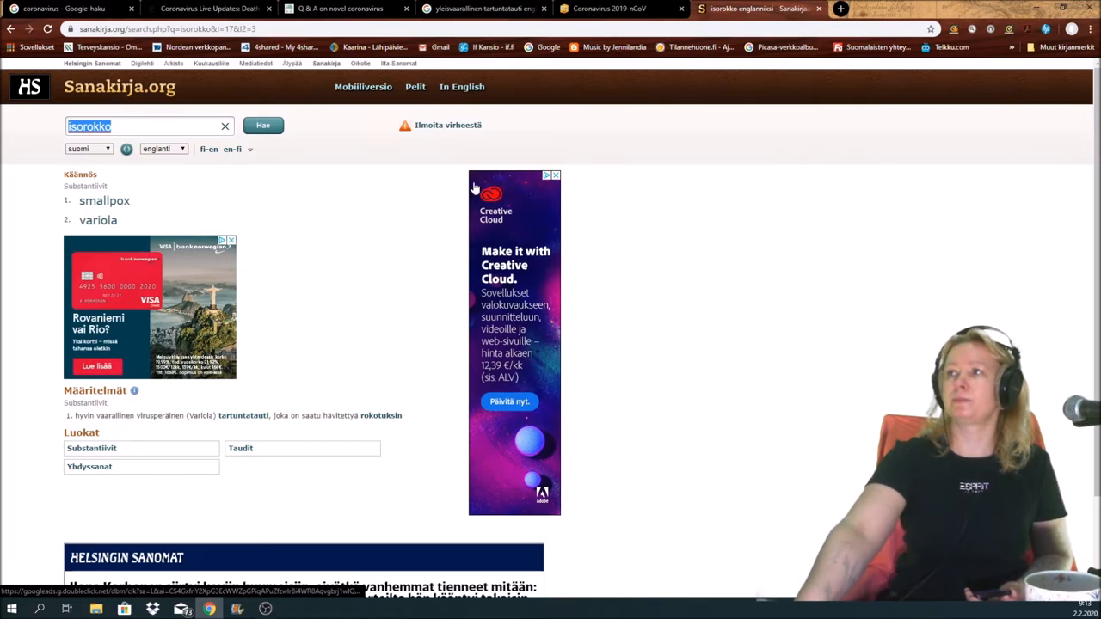
pyautogui.click(611, 9)
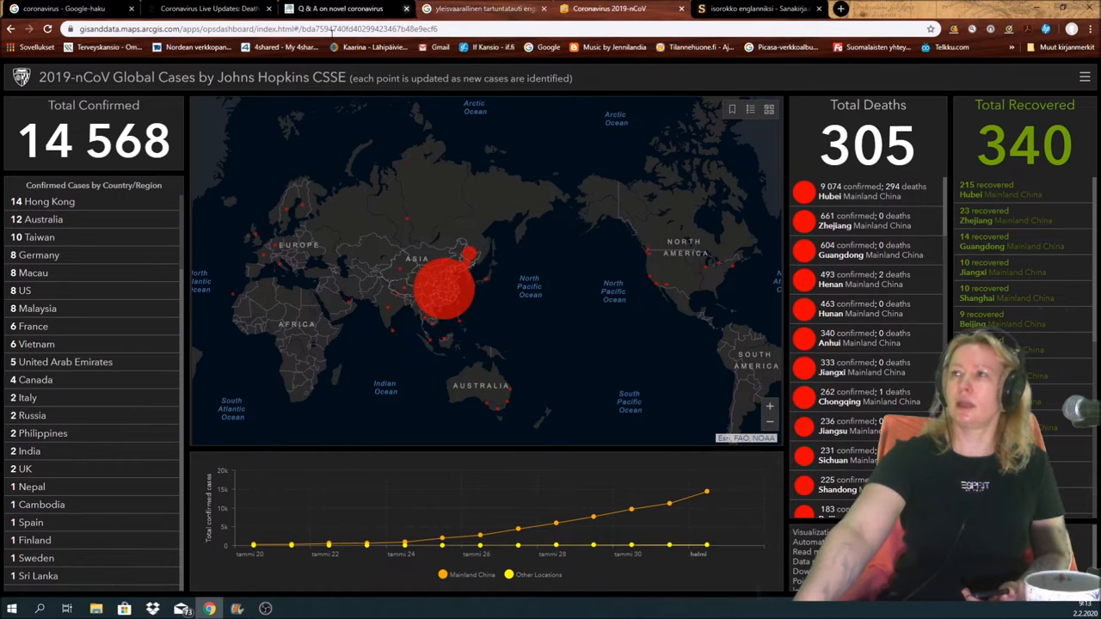
# Switch to the NYTimes Coronavirus Live Updates article on the first death outside China
pyautogui.click(210, 8)
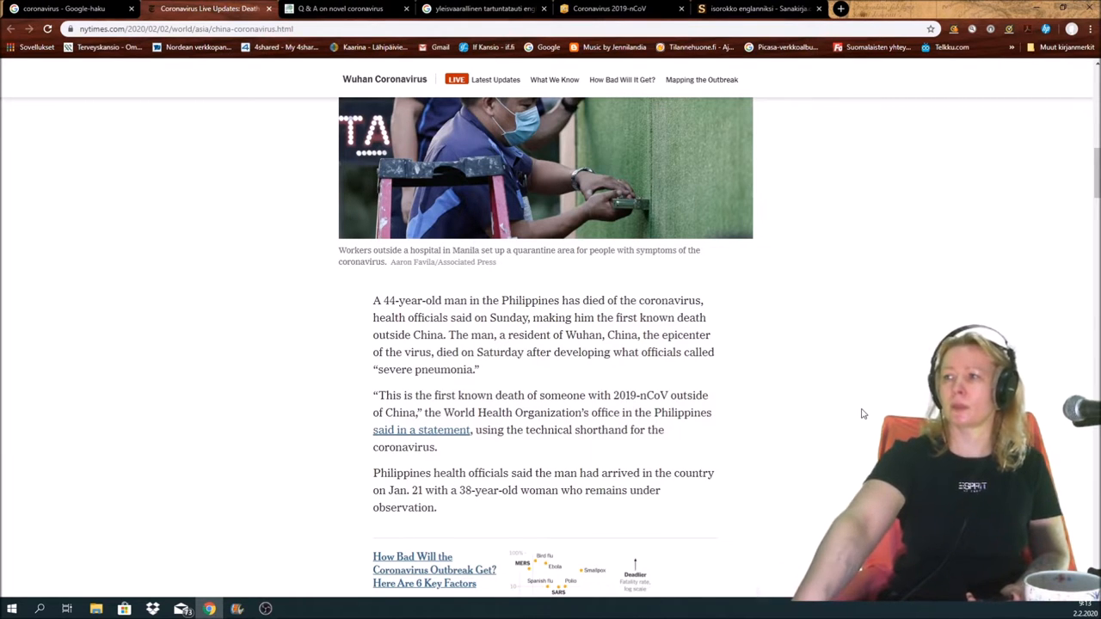
# Read down the NYTimes live update through the Philippines death and the death-toll-passed-300 section
pyautogui.scroll(-3)
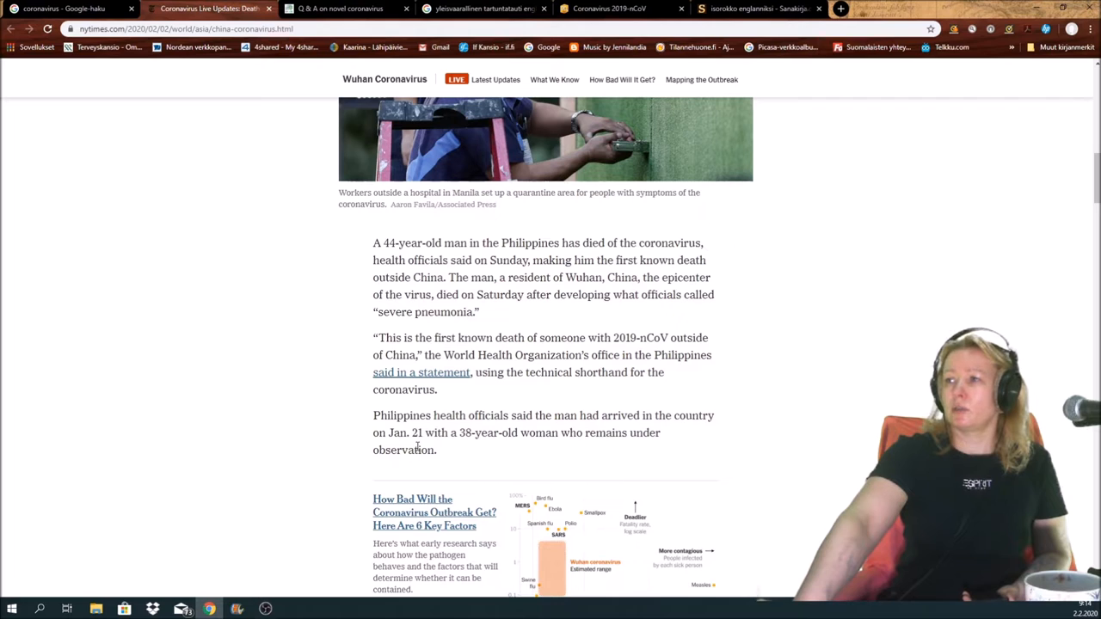
pyautogui.moveTo(464, 447)
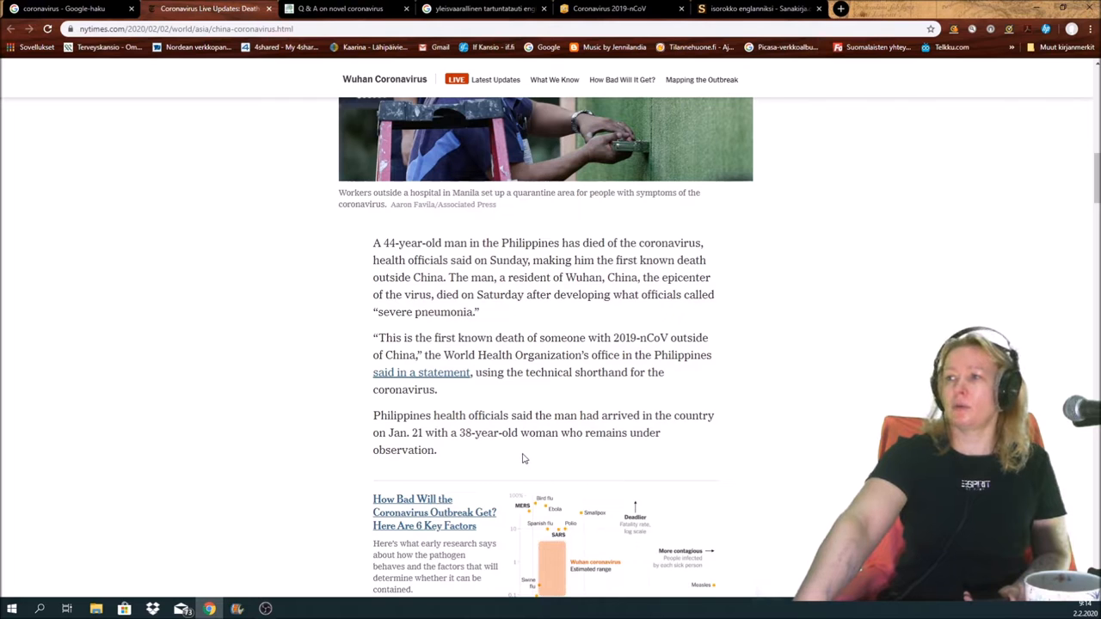
pyautogui.scroll(-3)
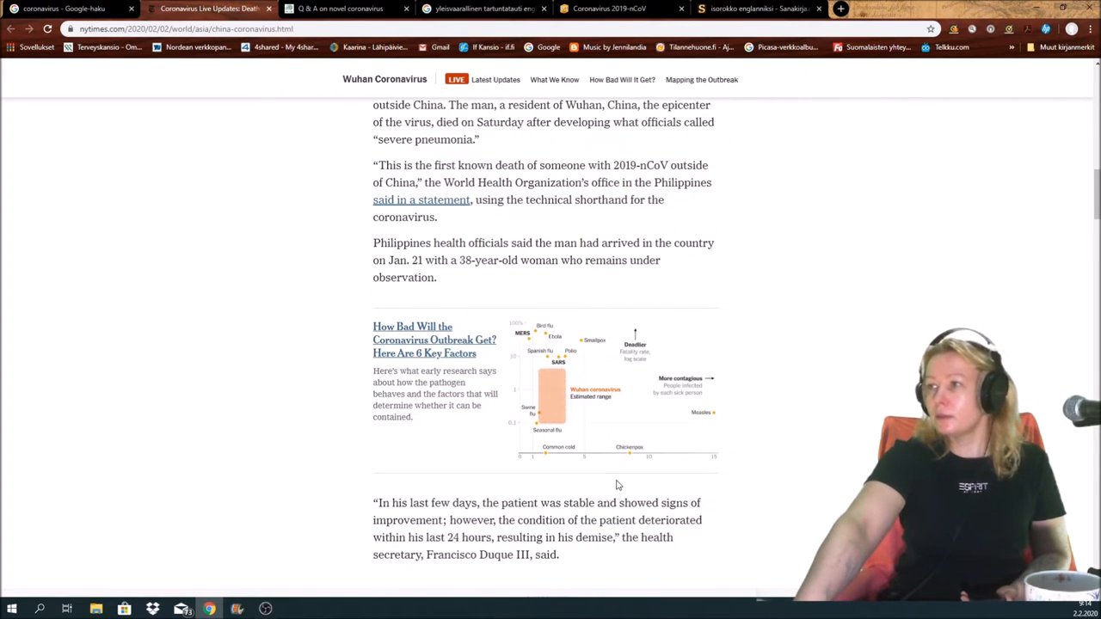
pyautogui.moveTo(712, 496)
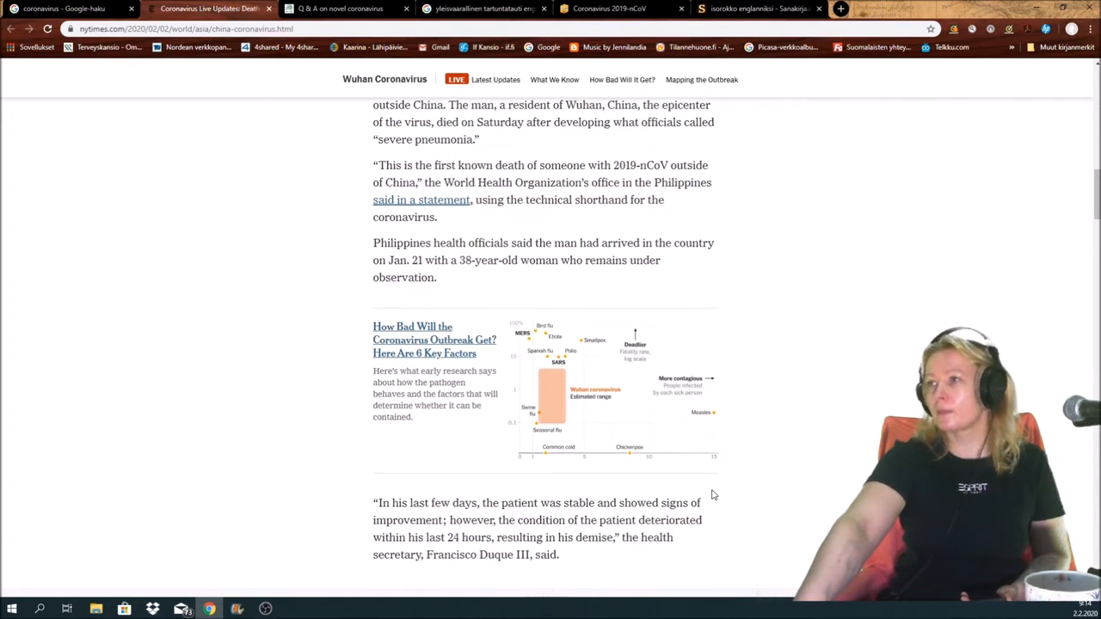
pyautogui.scroll(-3)
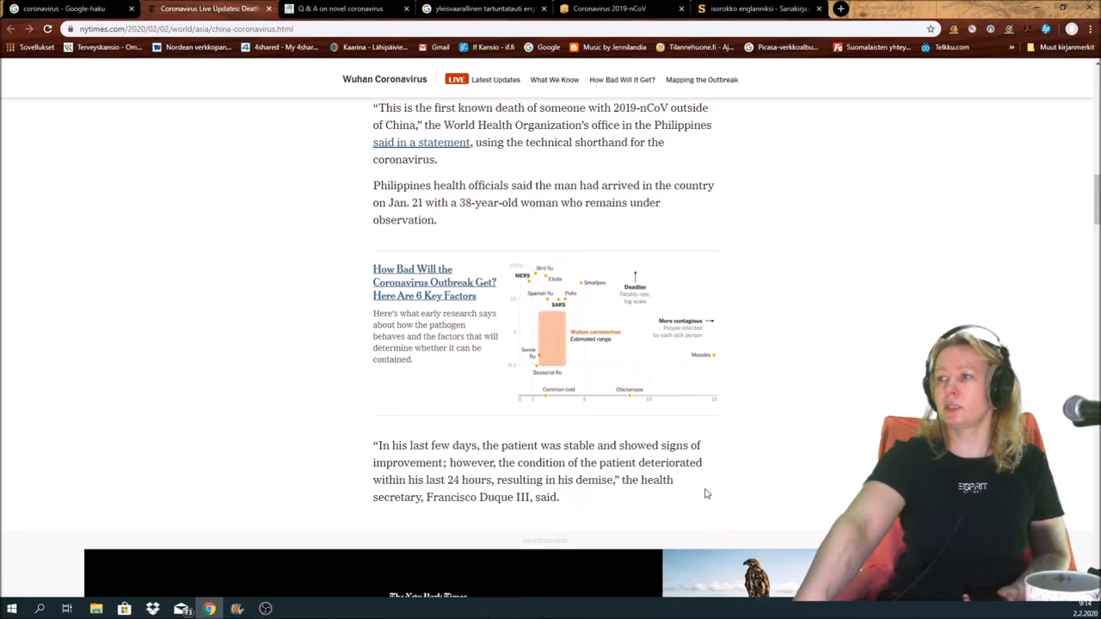
pyautogui.moveTo(703, 504)
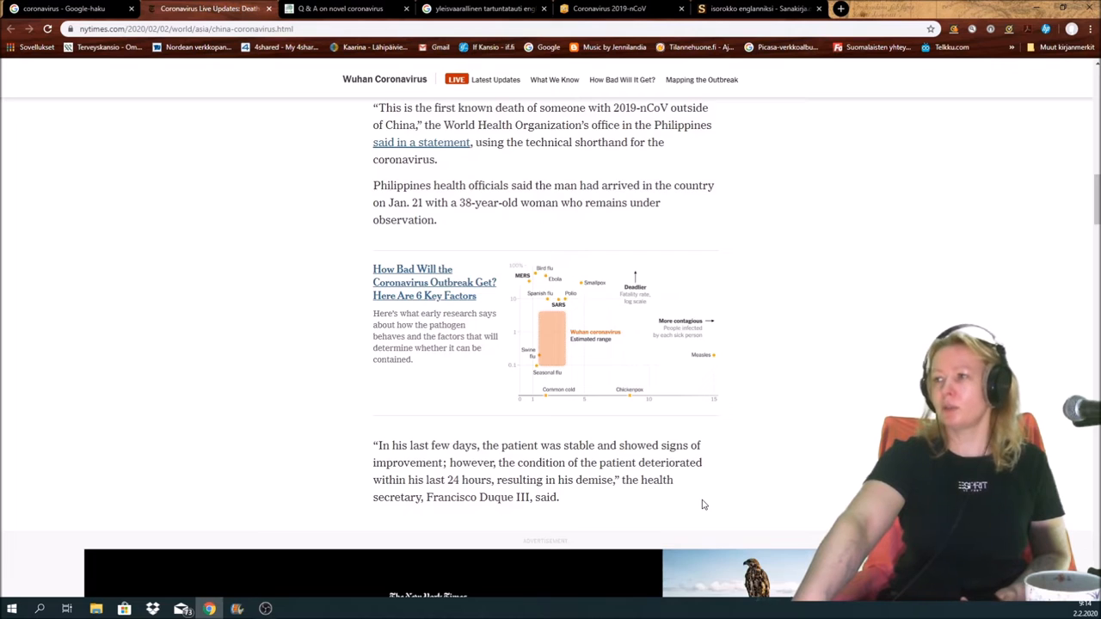
pyautogui.scroll(-3)
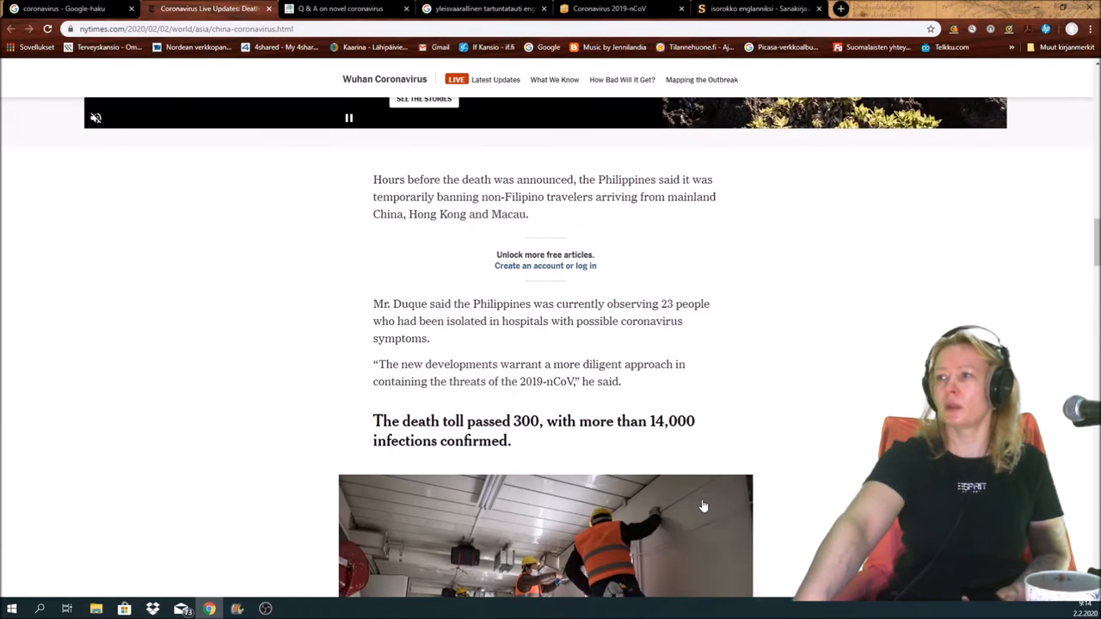
pyautogui.scroll(-3)
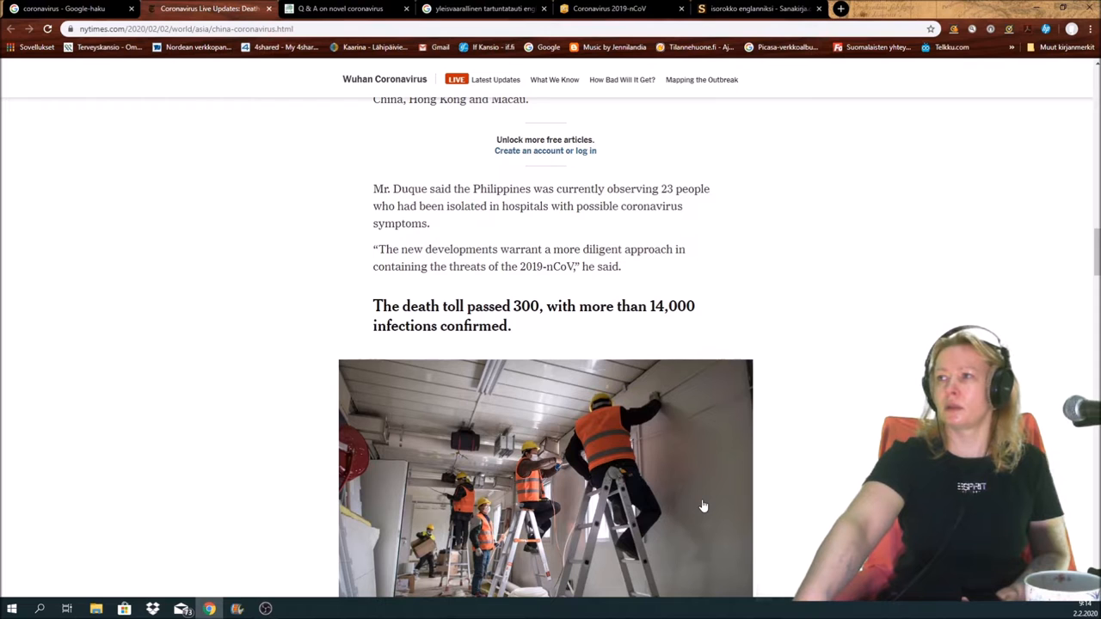
pyautogui.scroll(-3)
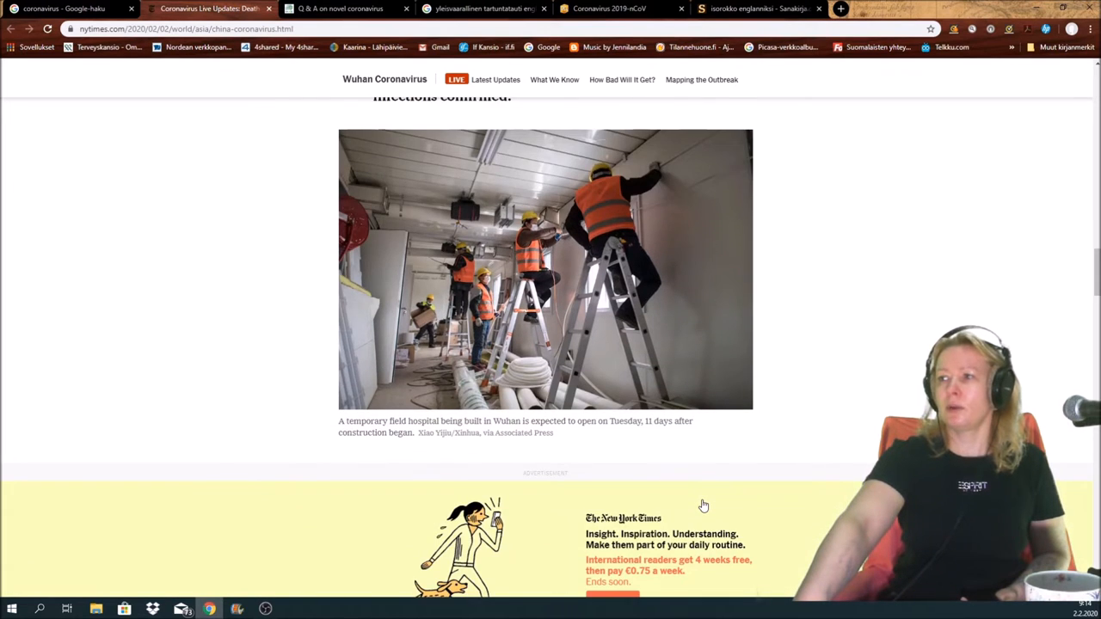
pyautogui.scroll(-3)
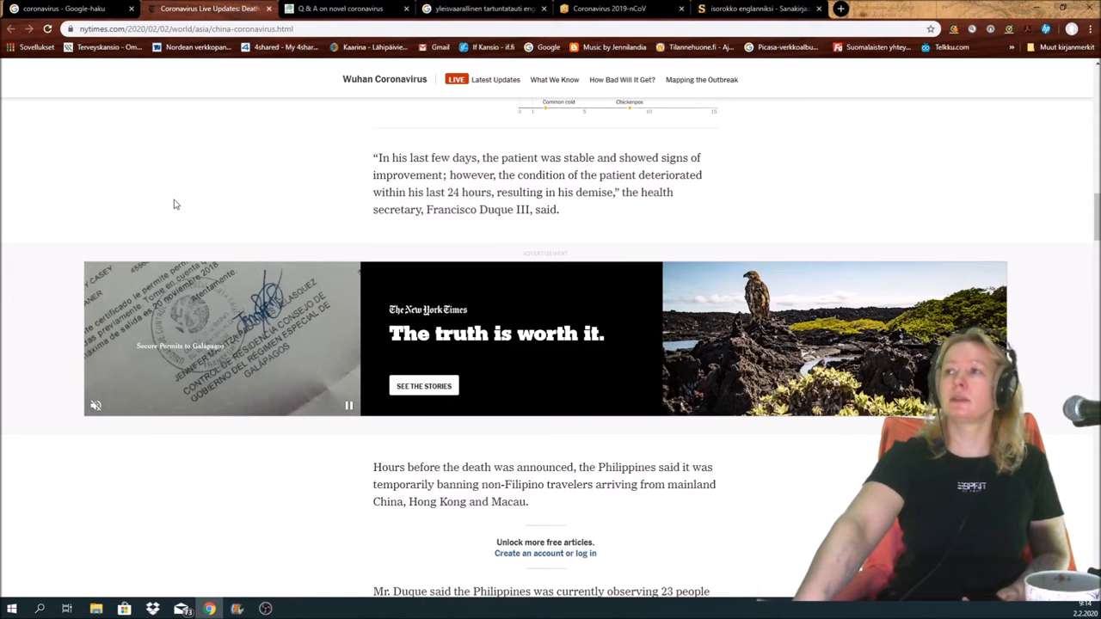
pyautogui.scroll(-3)
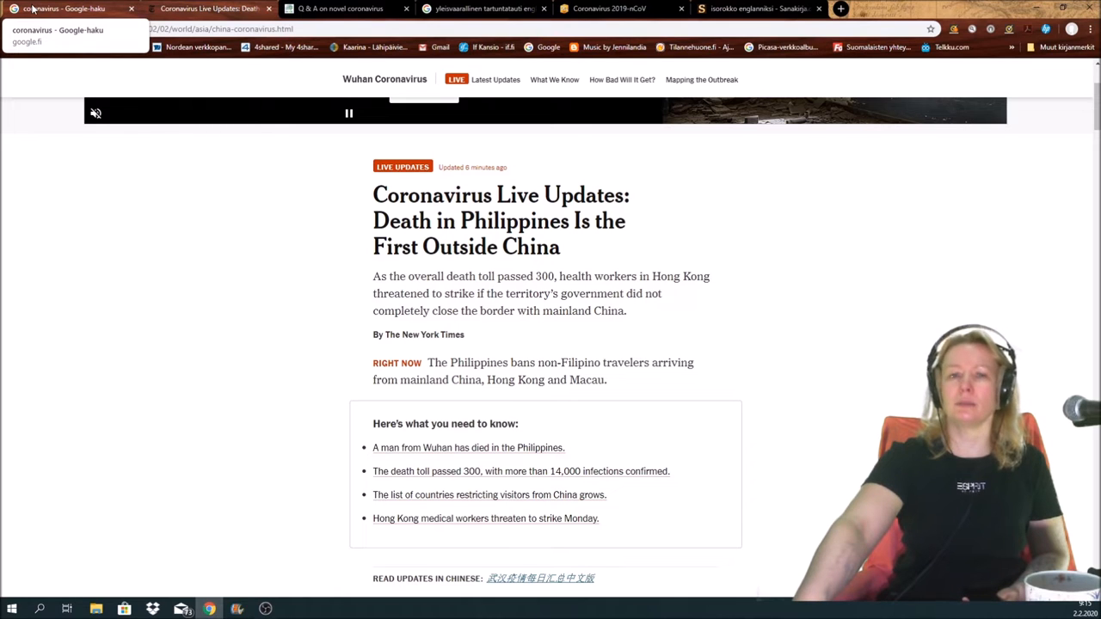
# Return to the Google search results for 'coronavirus' listing health.gov.au, CDC, WHO, ECDC and NYTimes
pyautogui.click(72, 9)
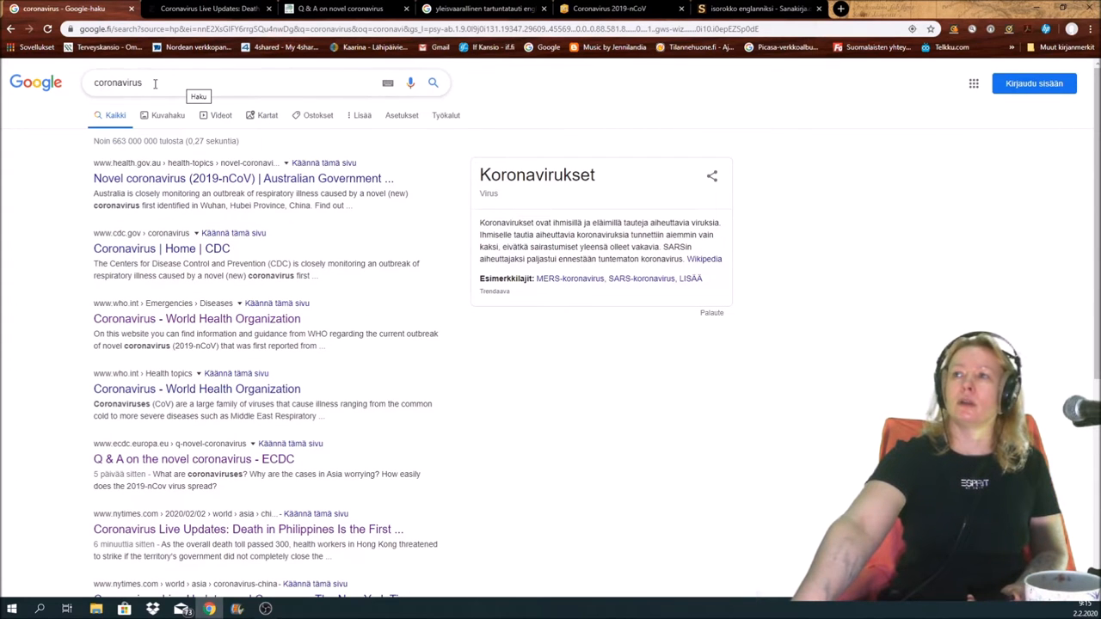
pyautogui.click(117, 83)
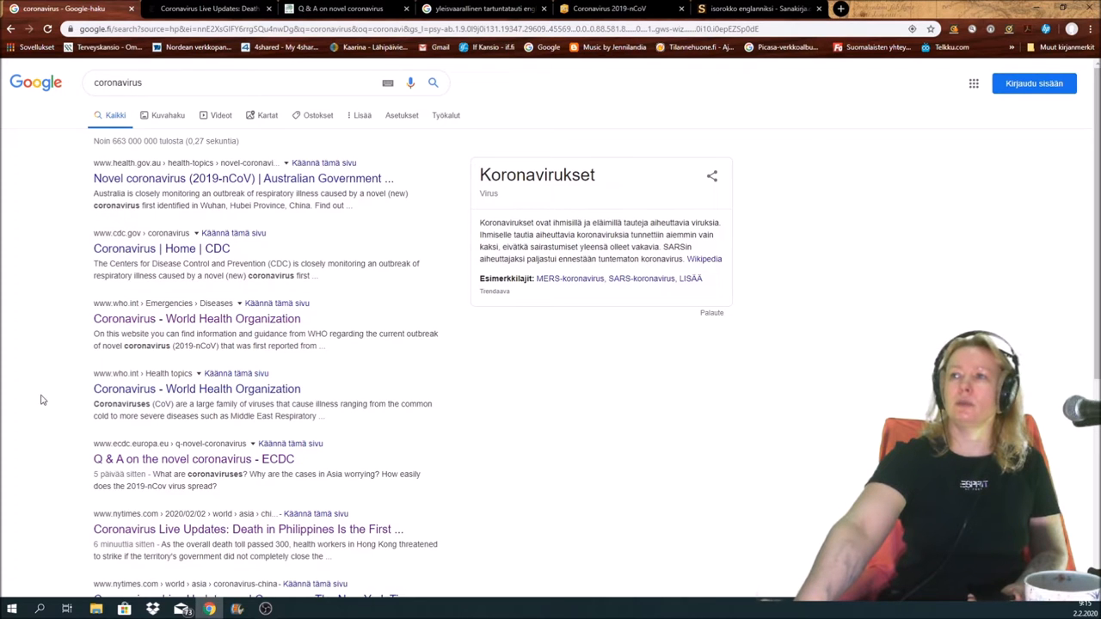
pyautogui.moveTo(261, 460)
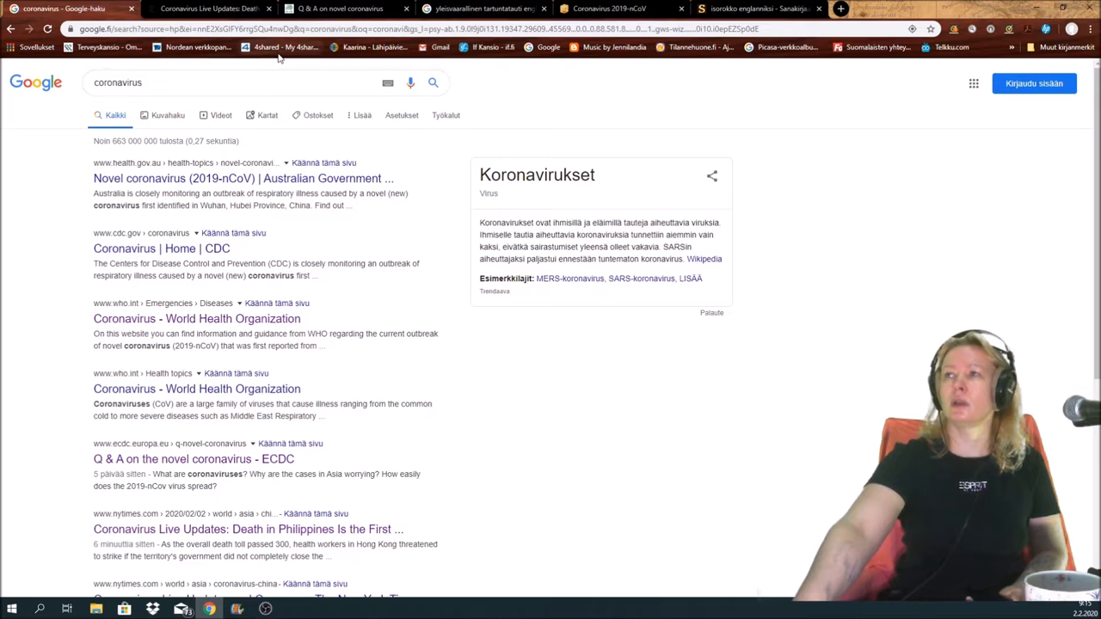
# Read ECDC Q&A questions 1-3: what the virus is, its origin and the SARS comparison
pyautogui.click(337, 8)
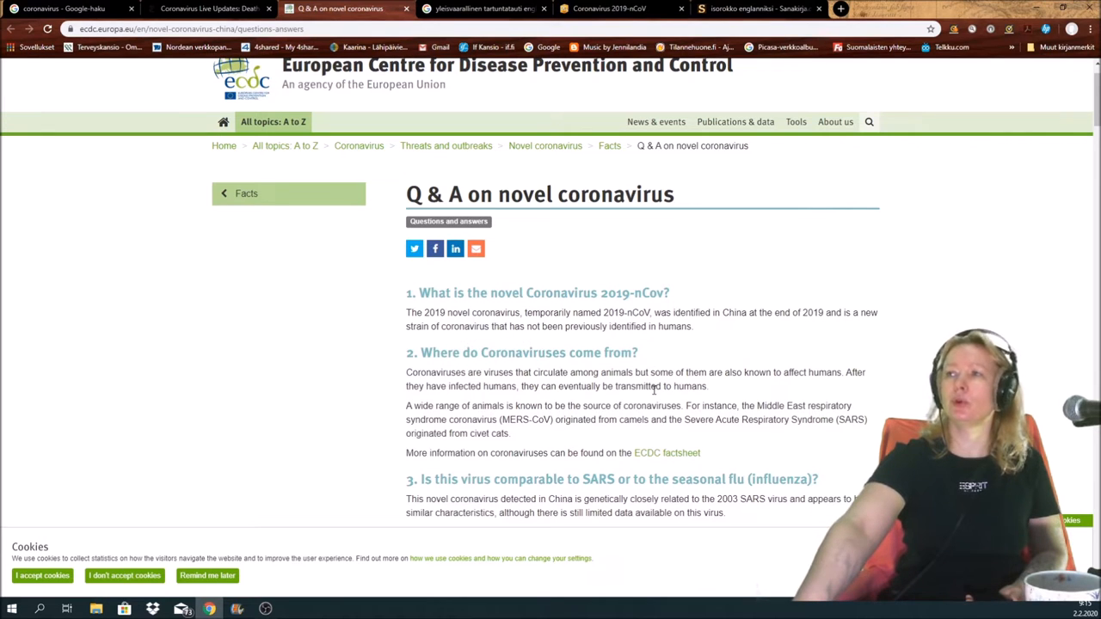
pyautogui.moveTo(660, 394)
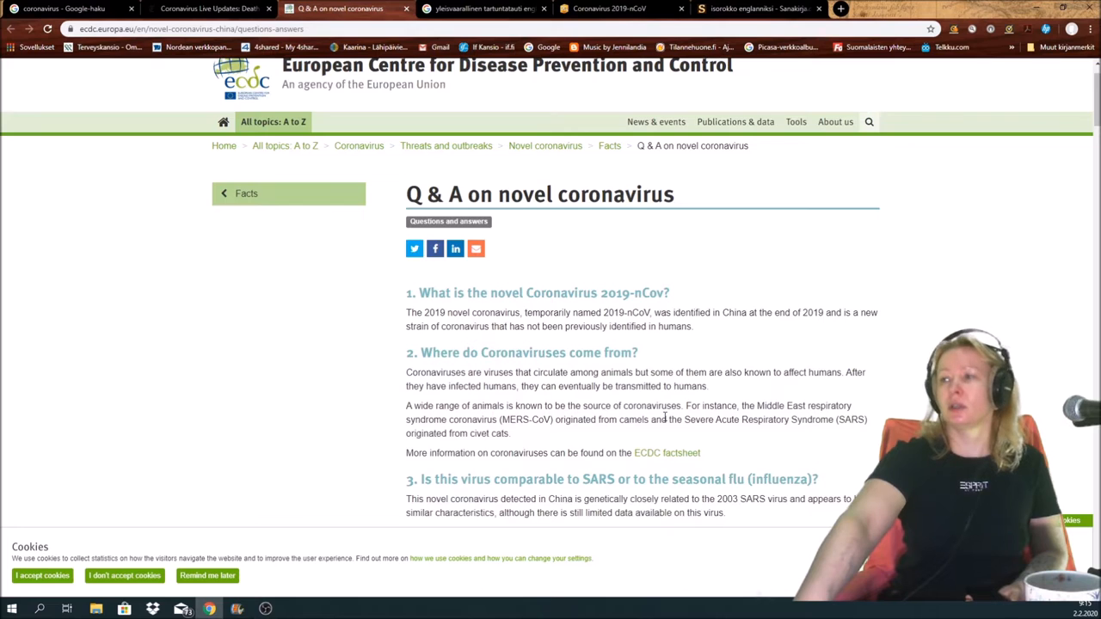
pyautogui.scroll(-3)
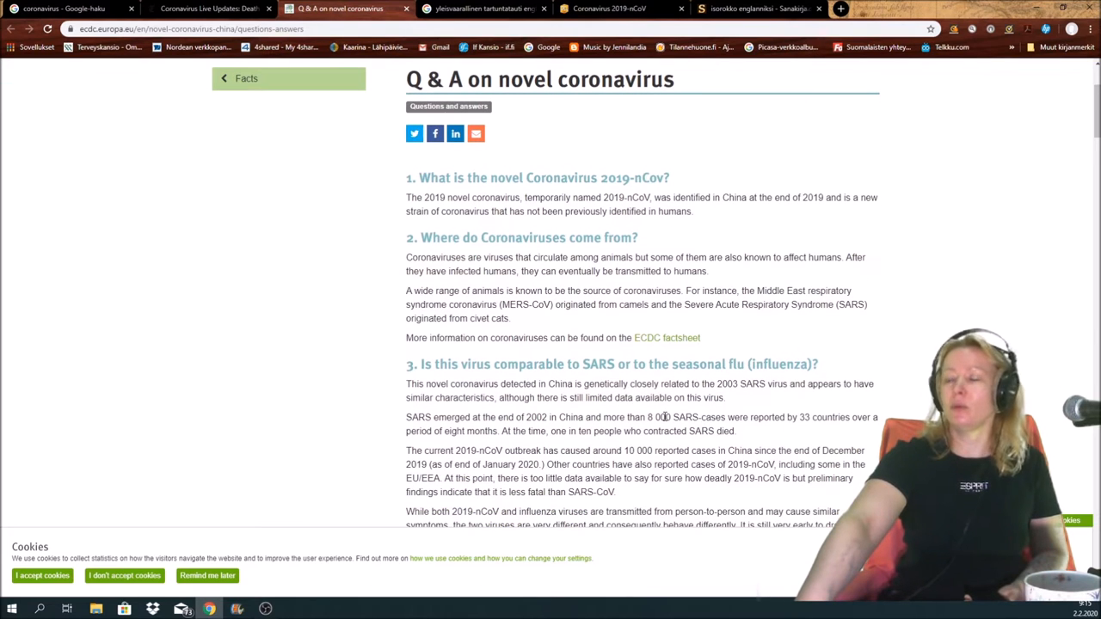
pyautogui.scroll(-3)
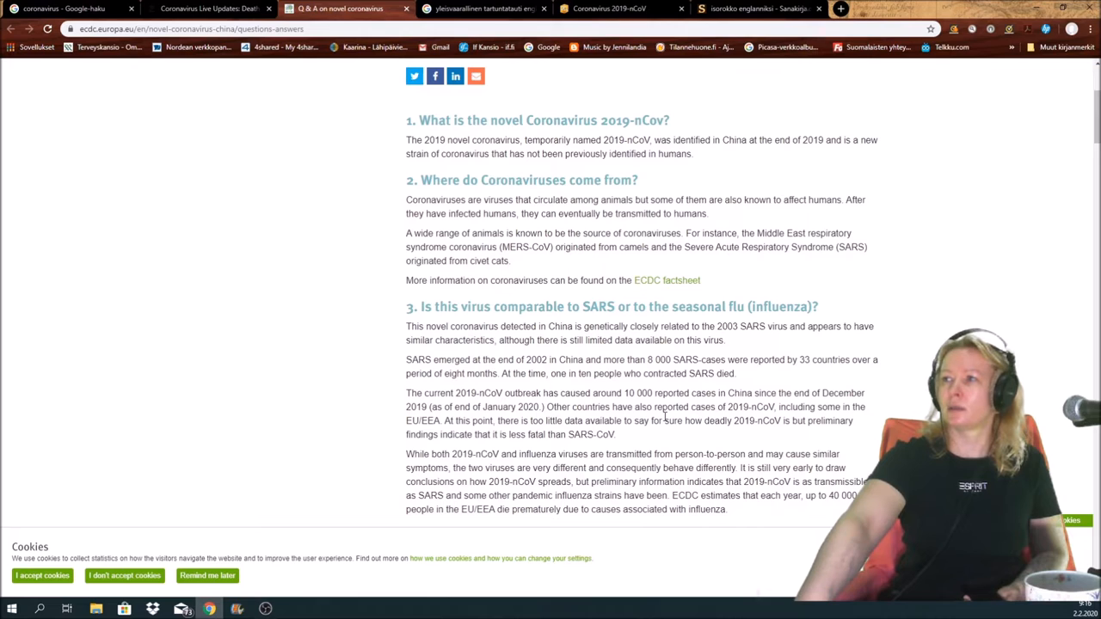
pyautogui.moveTo(464, 296)
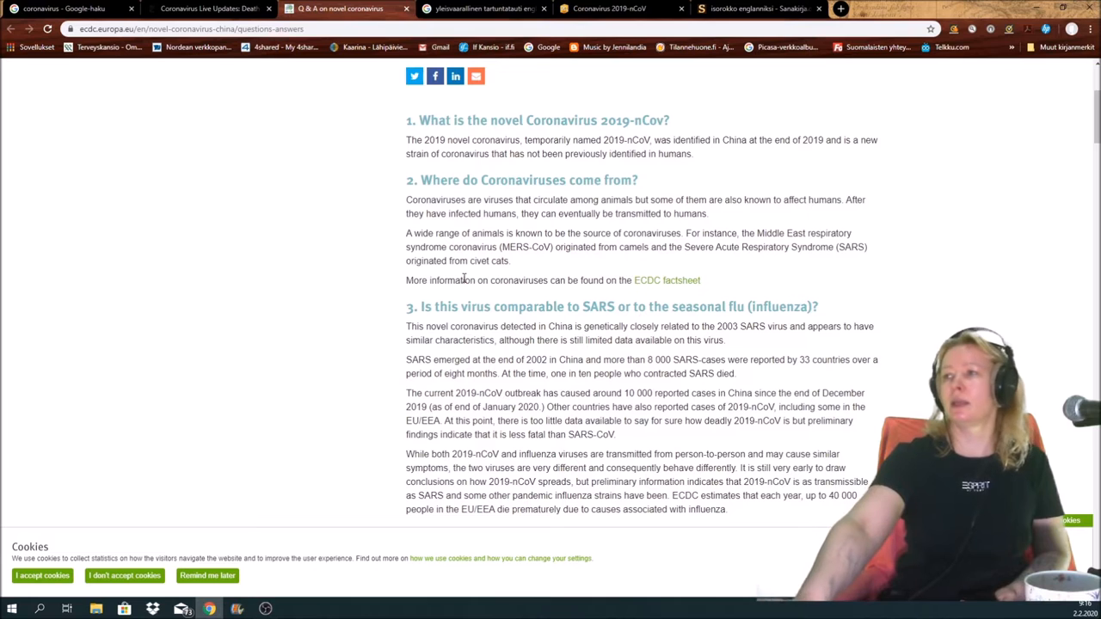
# Continue to question 4 on mode of transmission and the Medical information heading
pyautogui.scroll(-3)
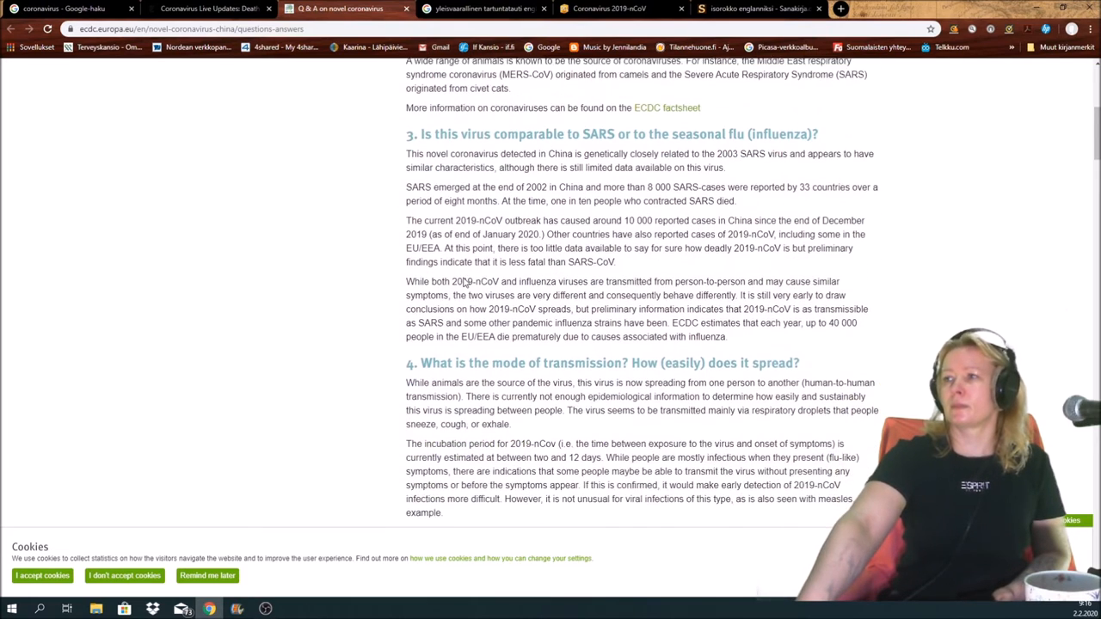
pyautogui.scroll(-3)
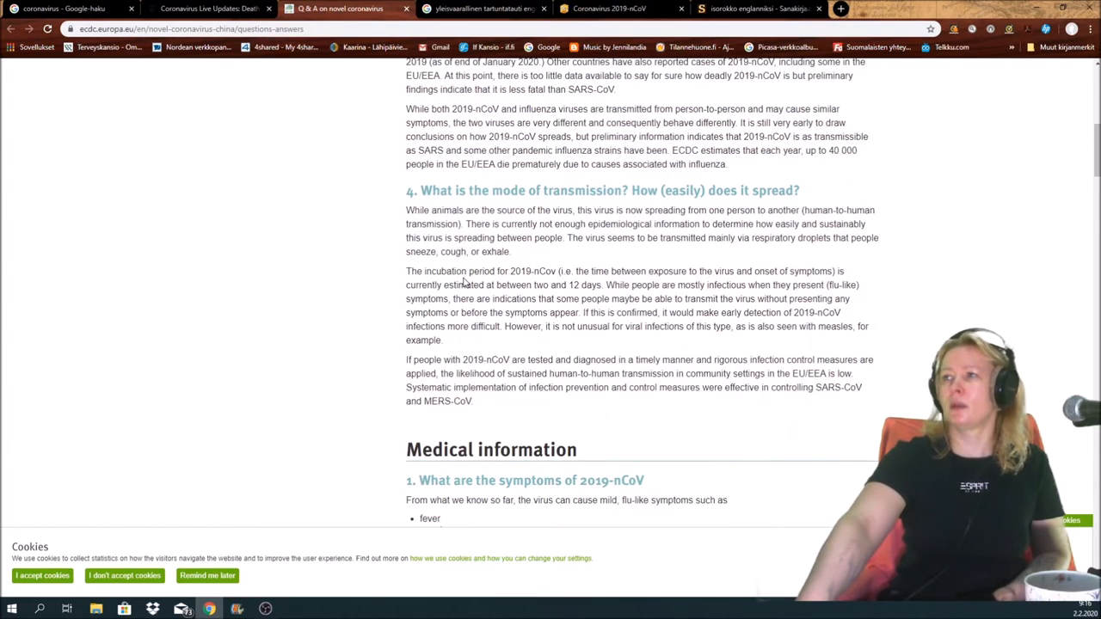
pyautogui.moveTo(575, 345)
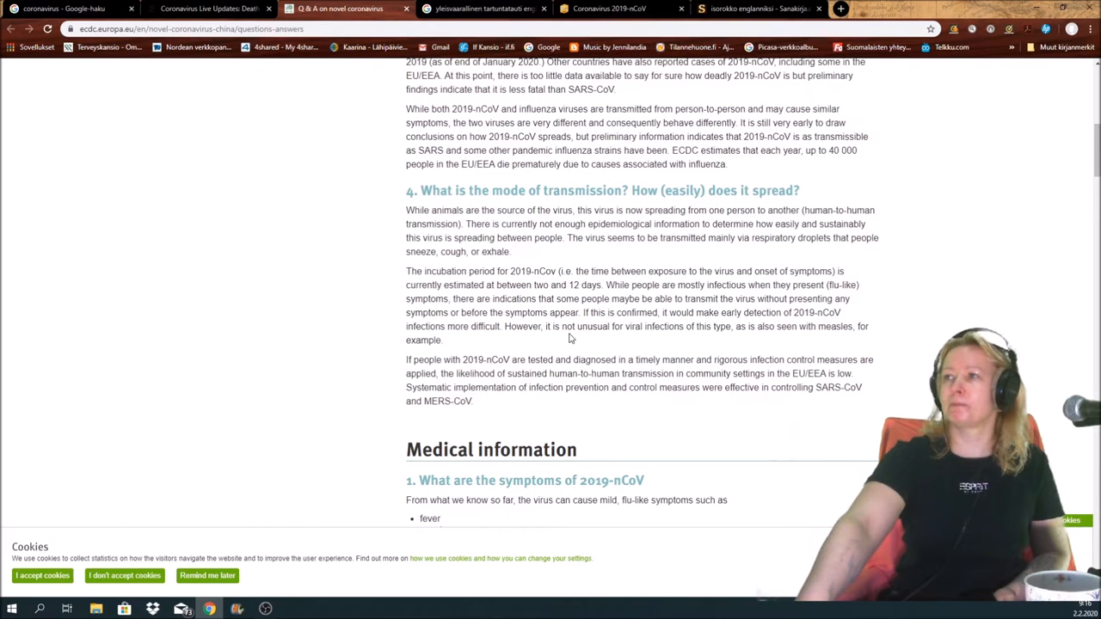
pyautogui.moveTo(597, 330)
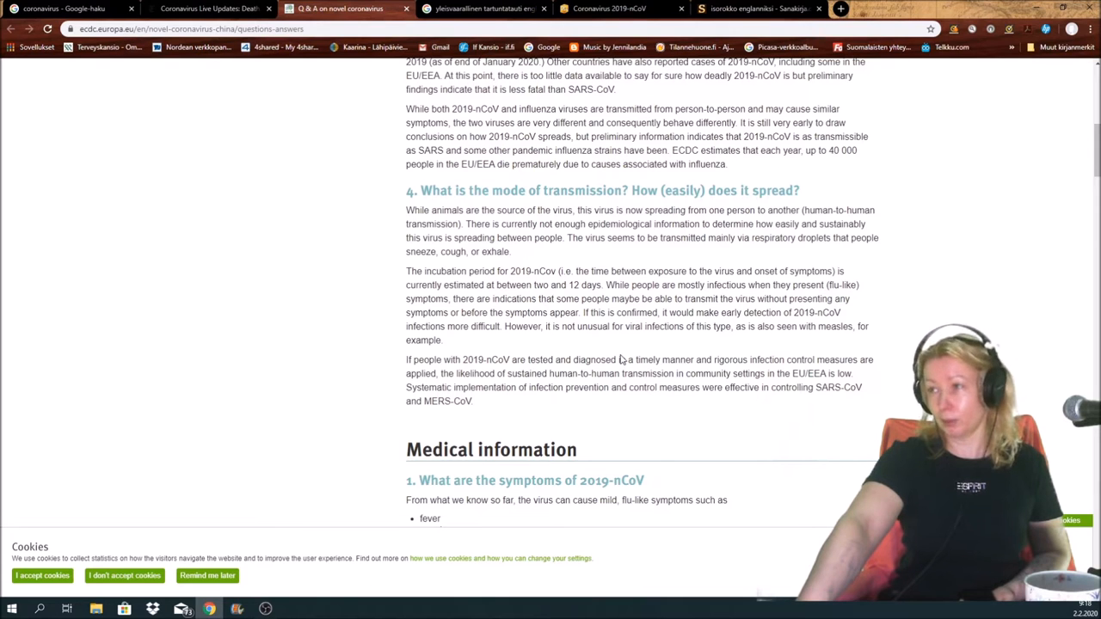
pyautogui.moveTo(621, 389)
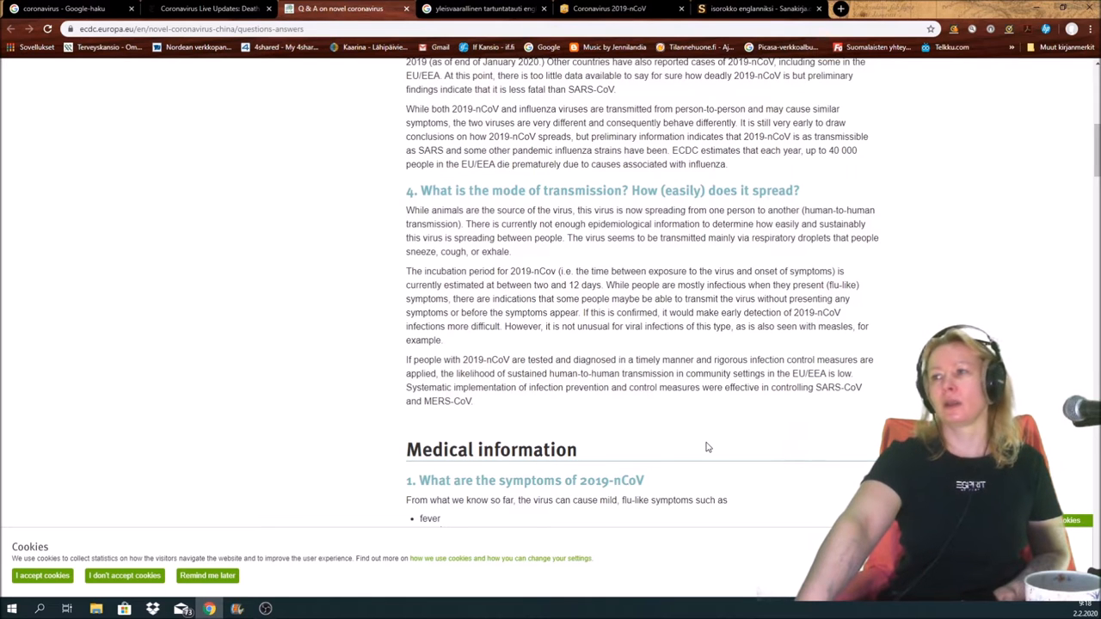
pyautogui.scroll(-3)
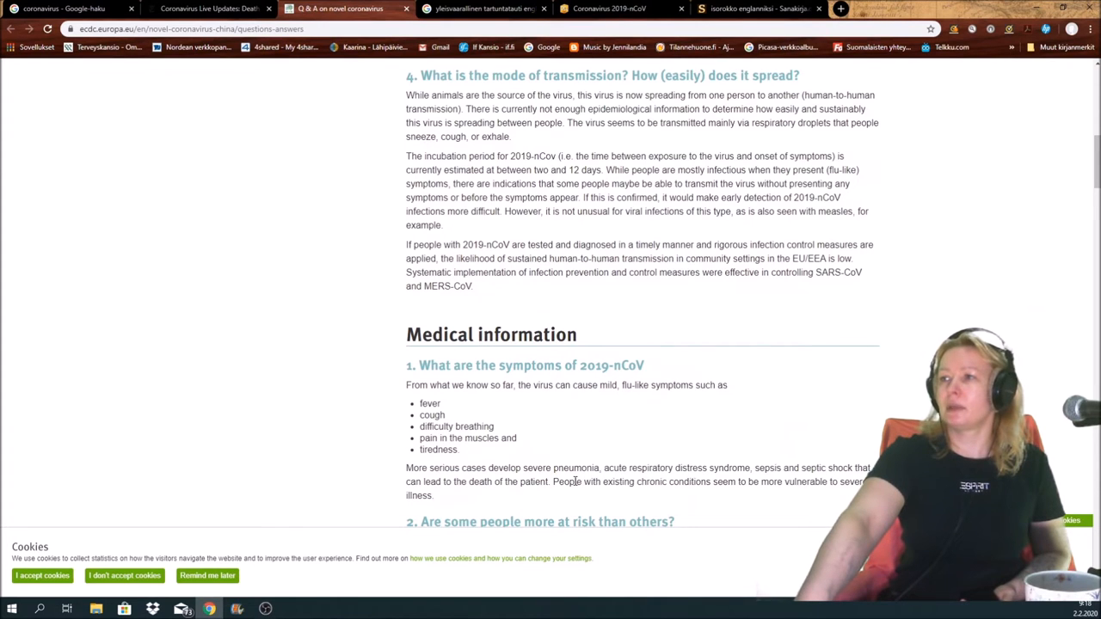
pyautogui.scroll(-3)
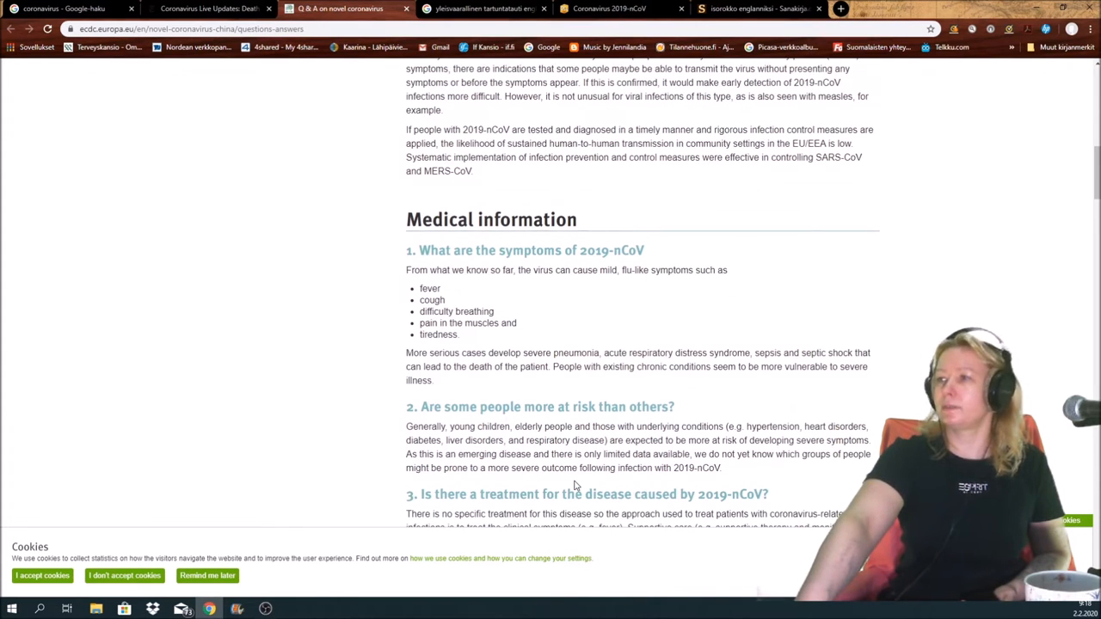
pyautogui.scroll(-3)
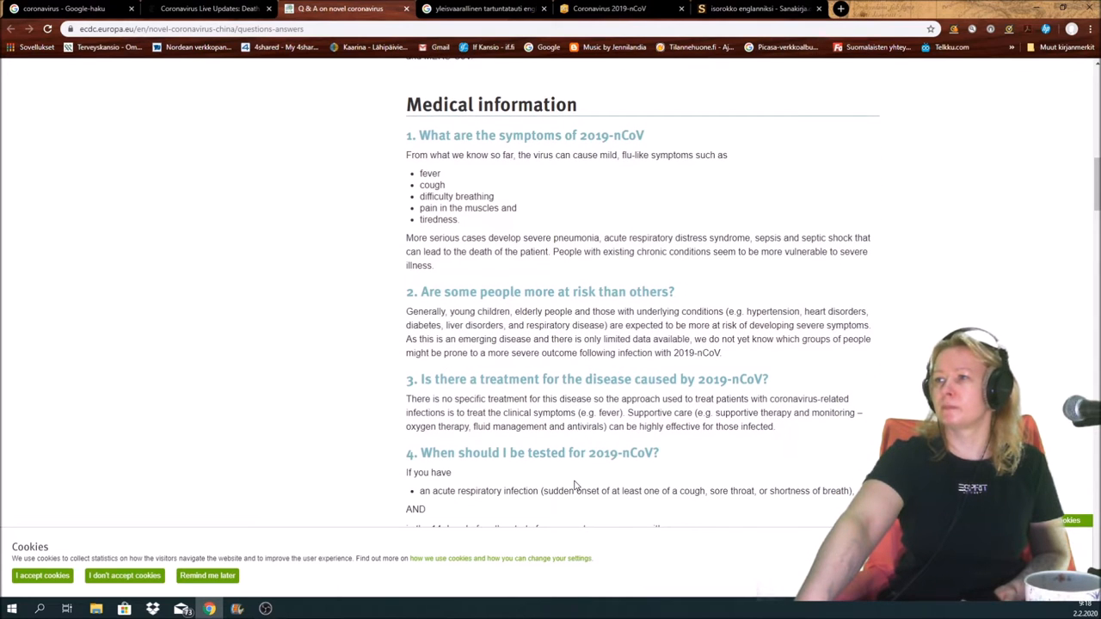
pyautogui.scroll(-3)
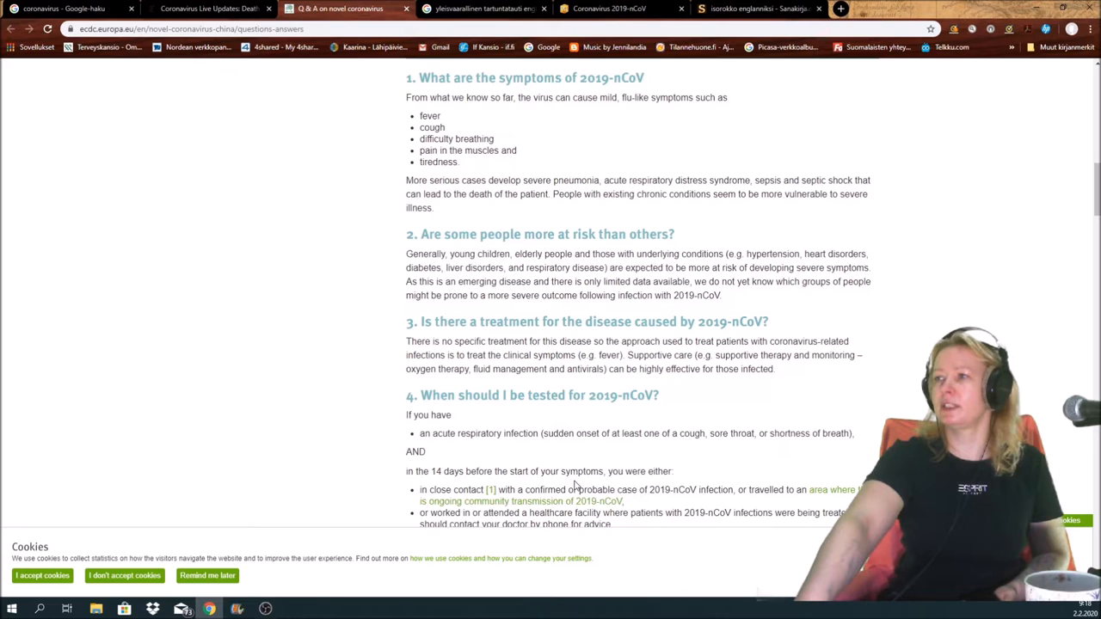
pyautogui.scroll(-3)
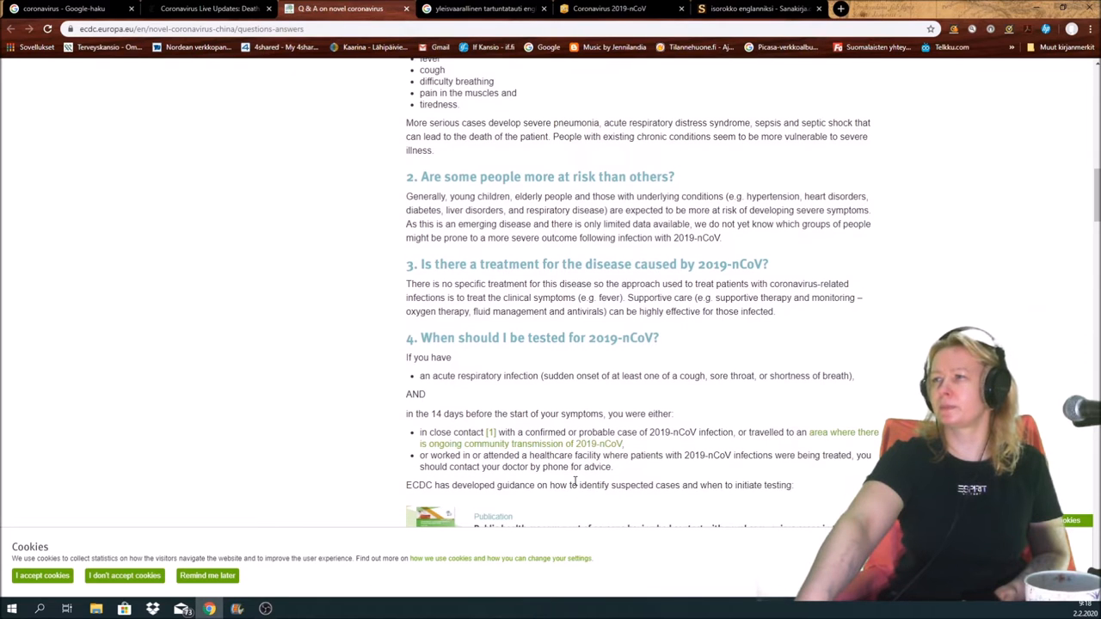
pyautogui.scroll(-3)
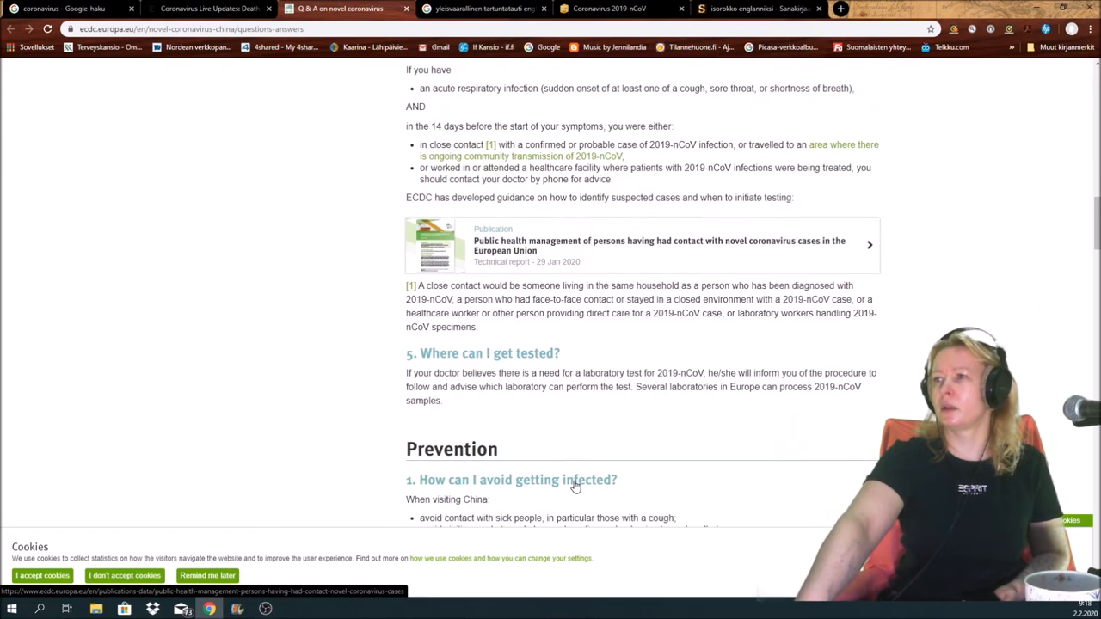
pyautogui.scroll(-3)
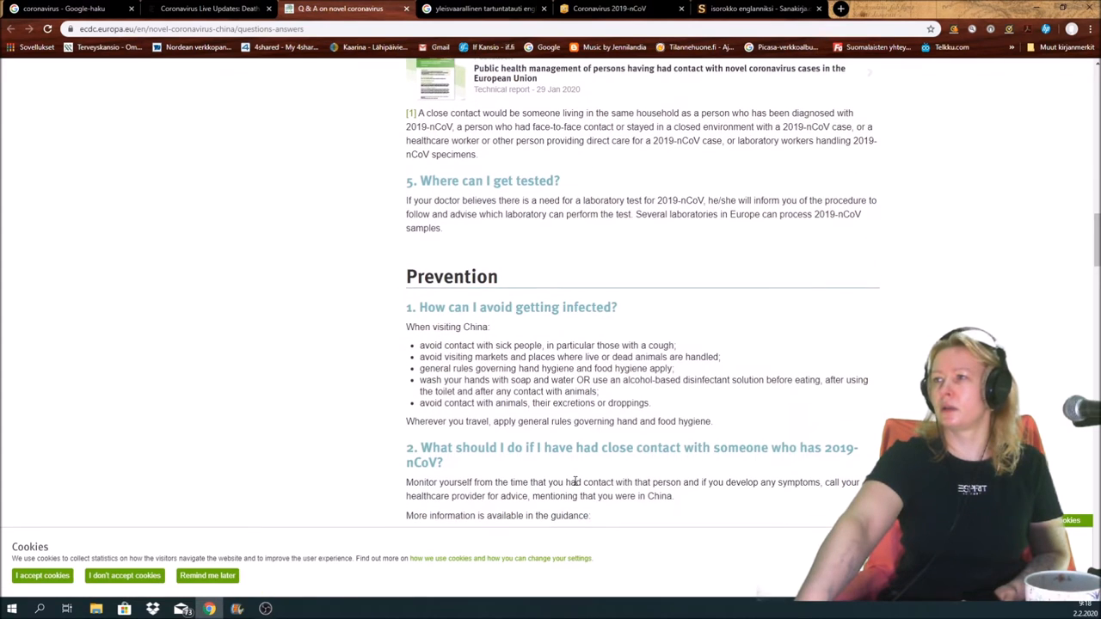
pyautogui.scroll(-3)
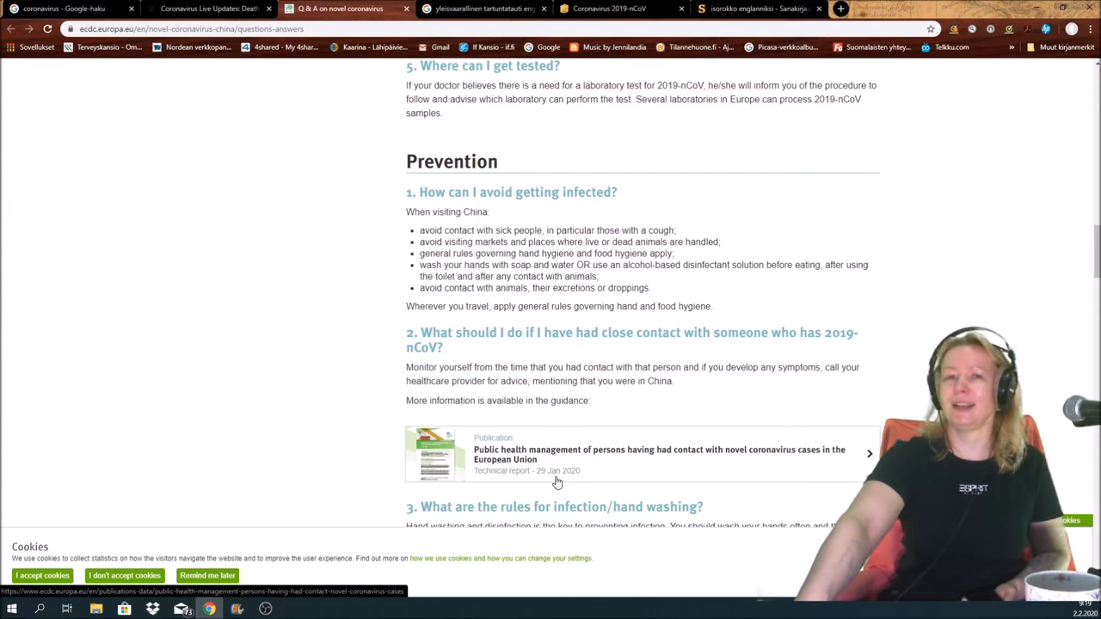
pyautogui.moveTo(560, 475)
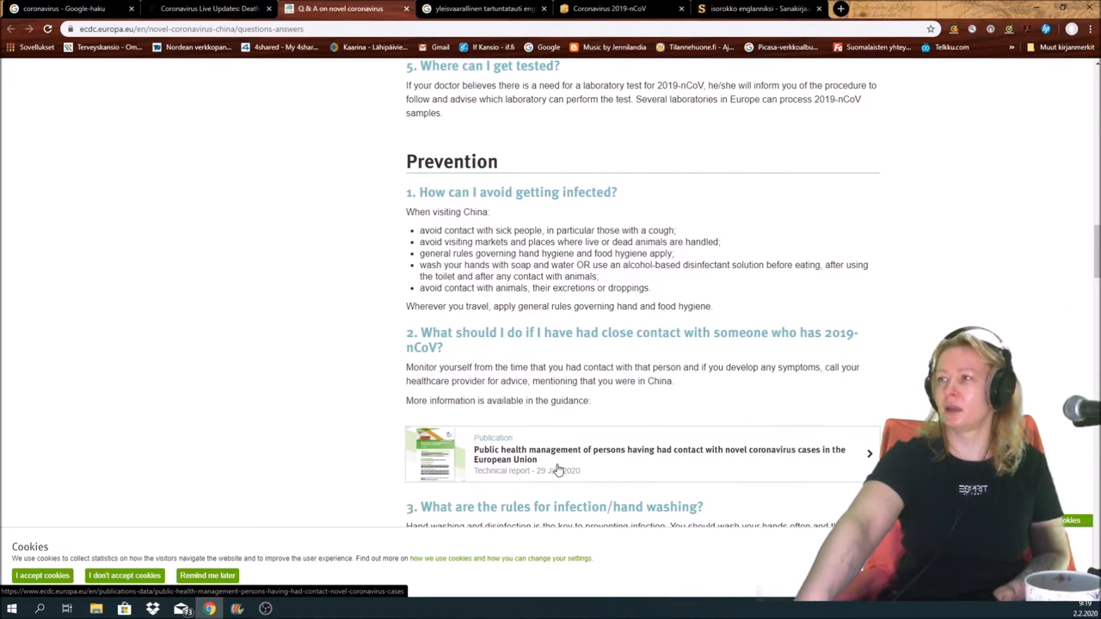
pyautogui.scroll(-3)
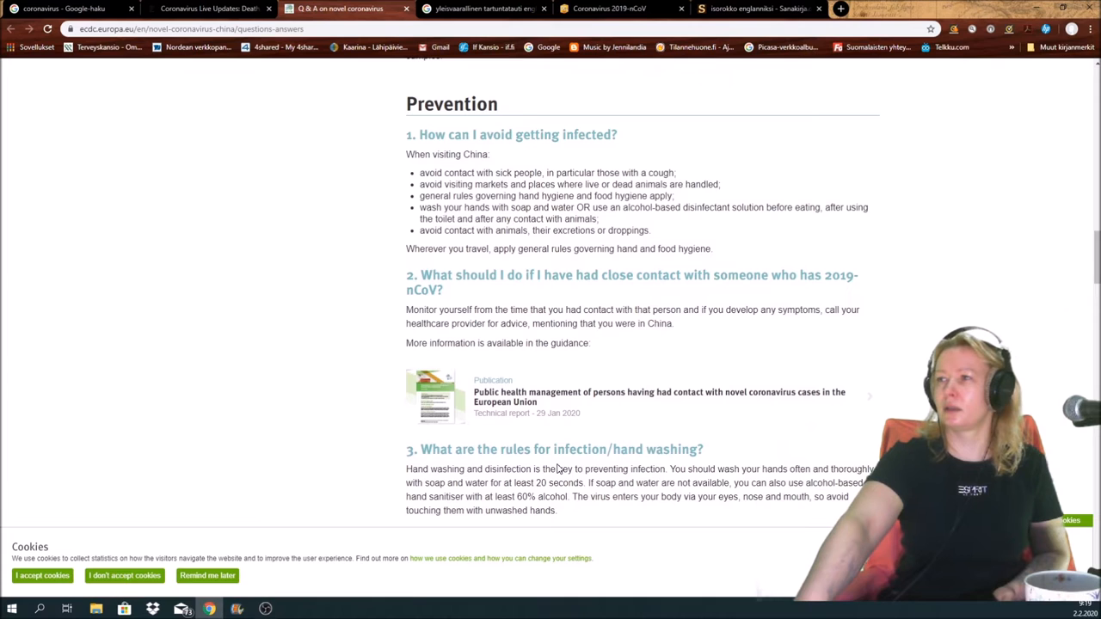
pyautogui.scroll(-3)
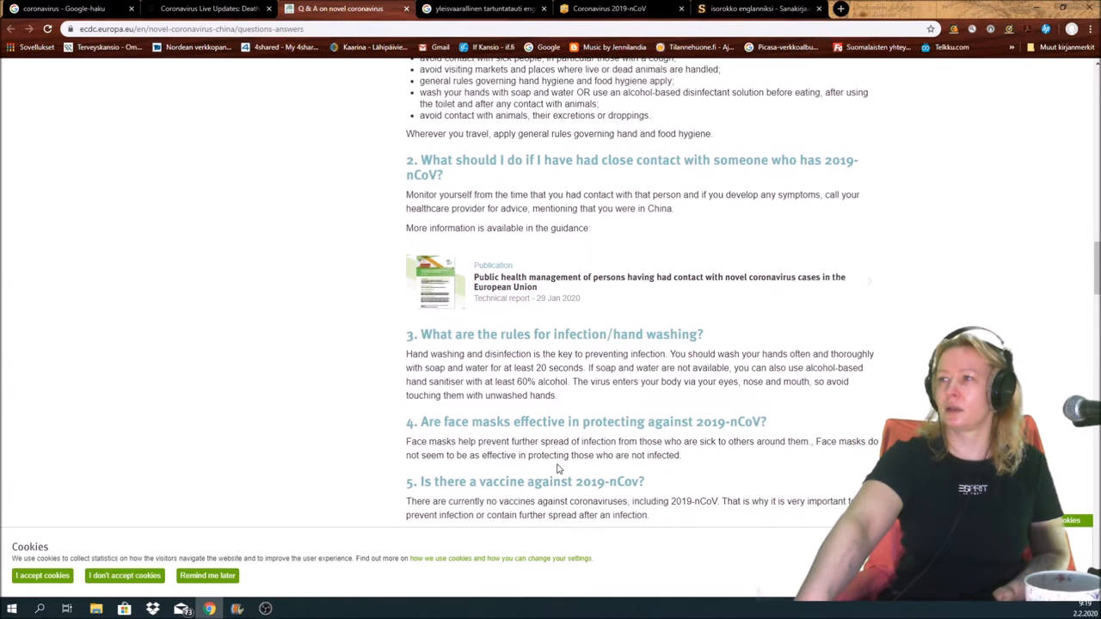
pyautogui.scroll(-3)
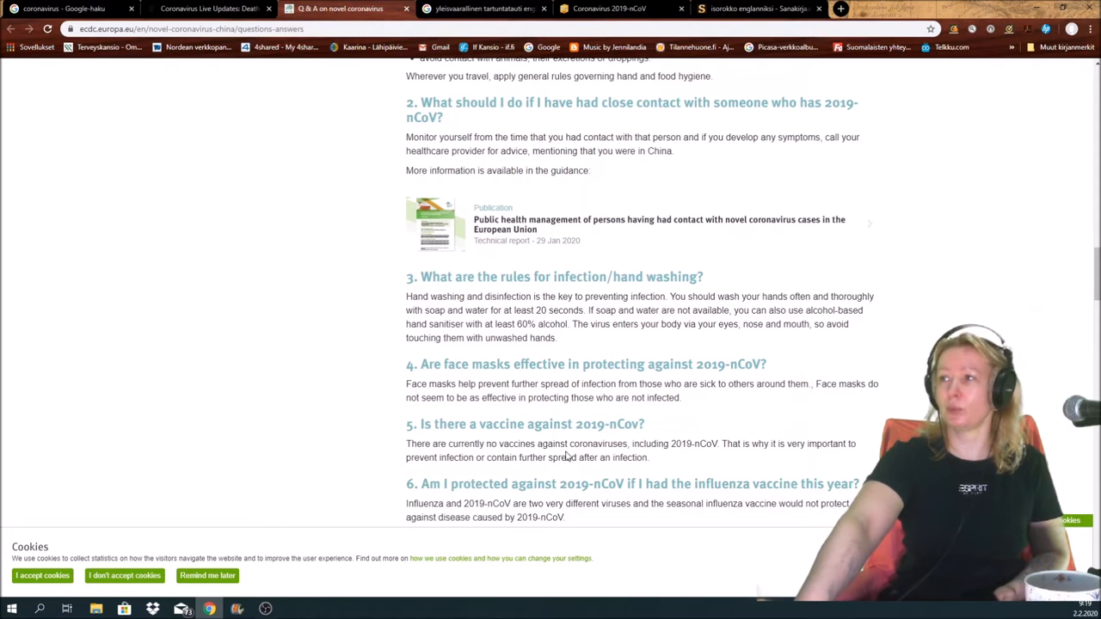
pyautogui.moveTo(566, 458)
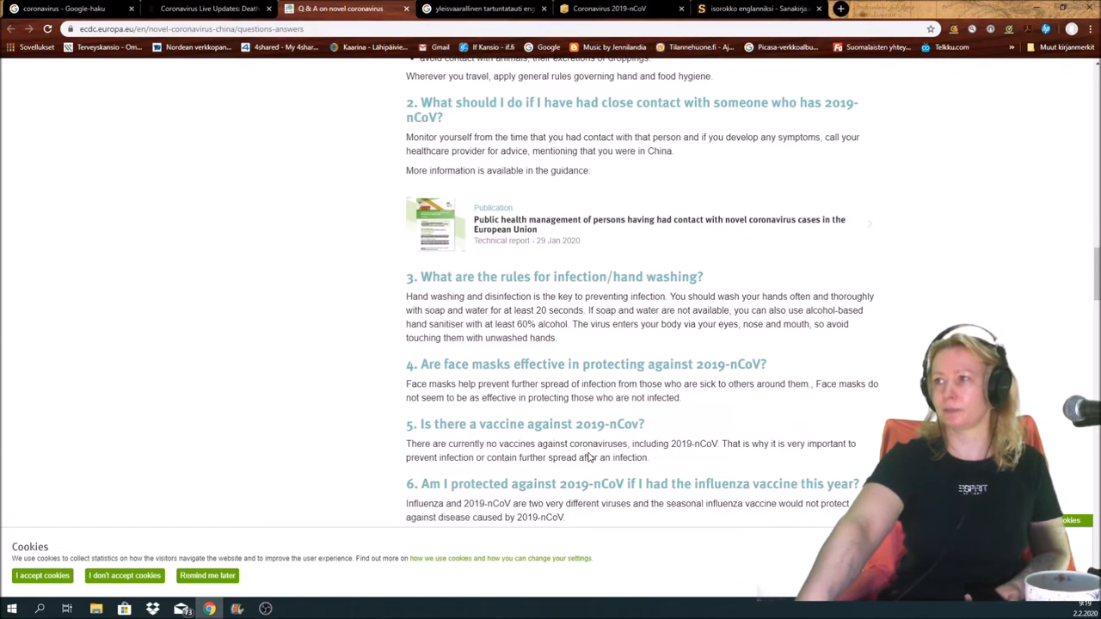
pyautogui.moveTo(540, 422)
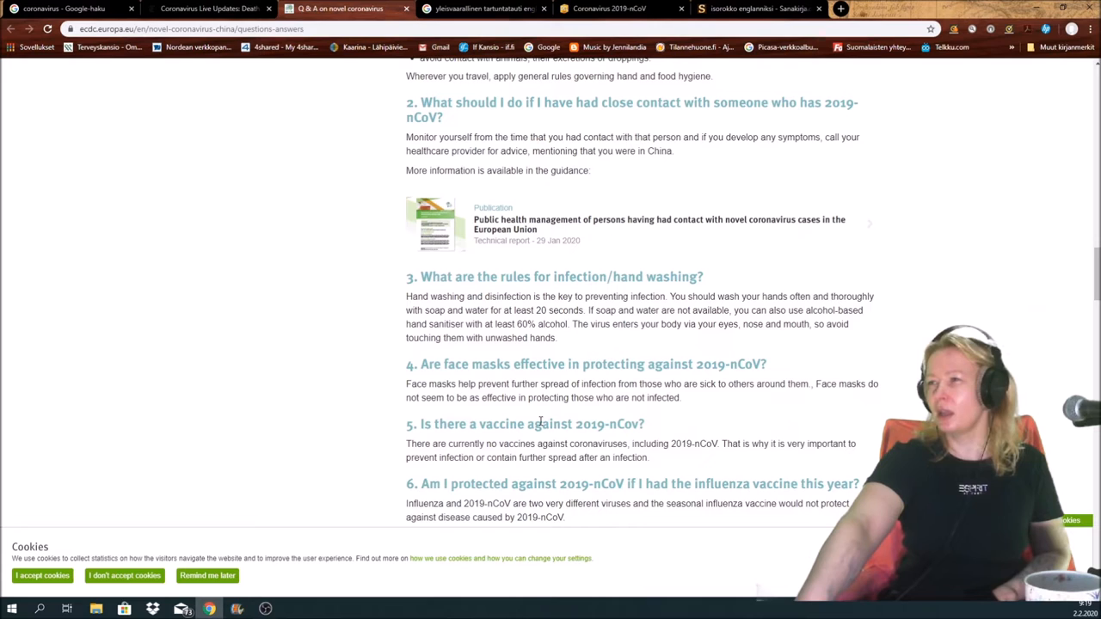
pyautogui.scroll(-3)
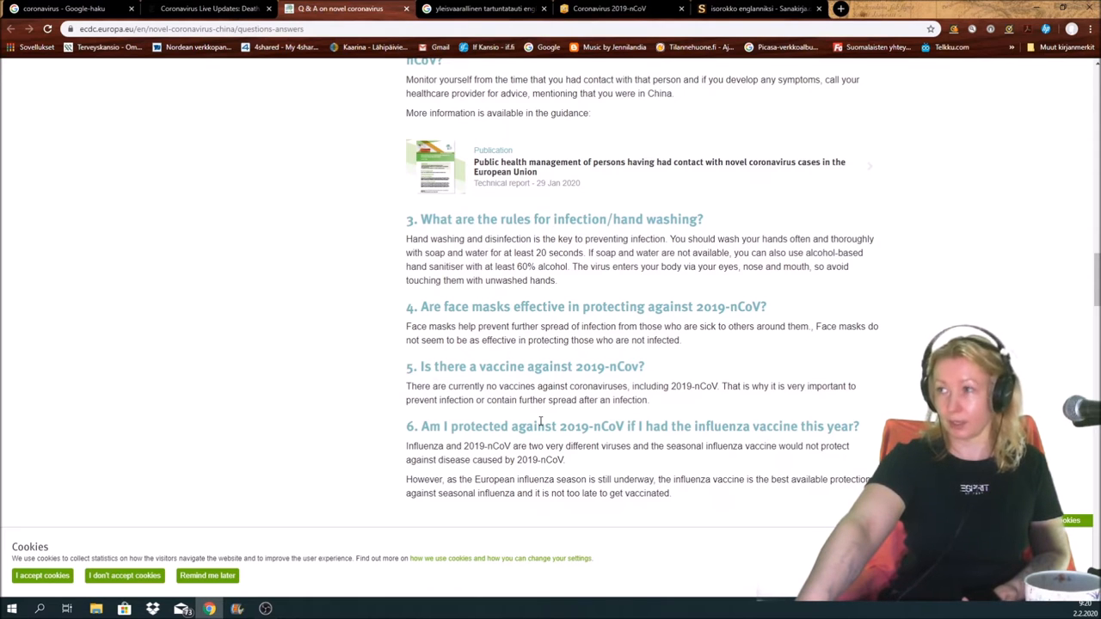
pyautogui.scroll(-3)
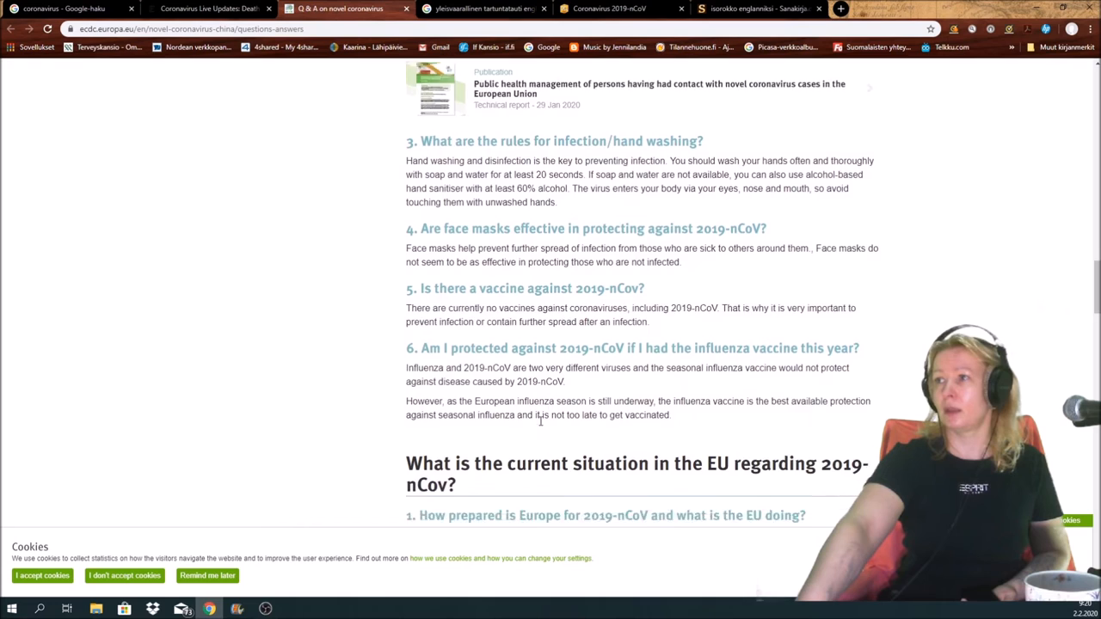
pyautogui.scroll(-3)
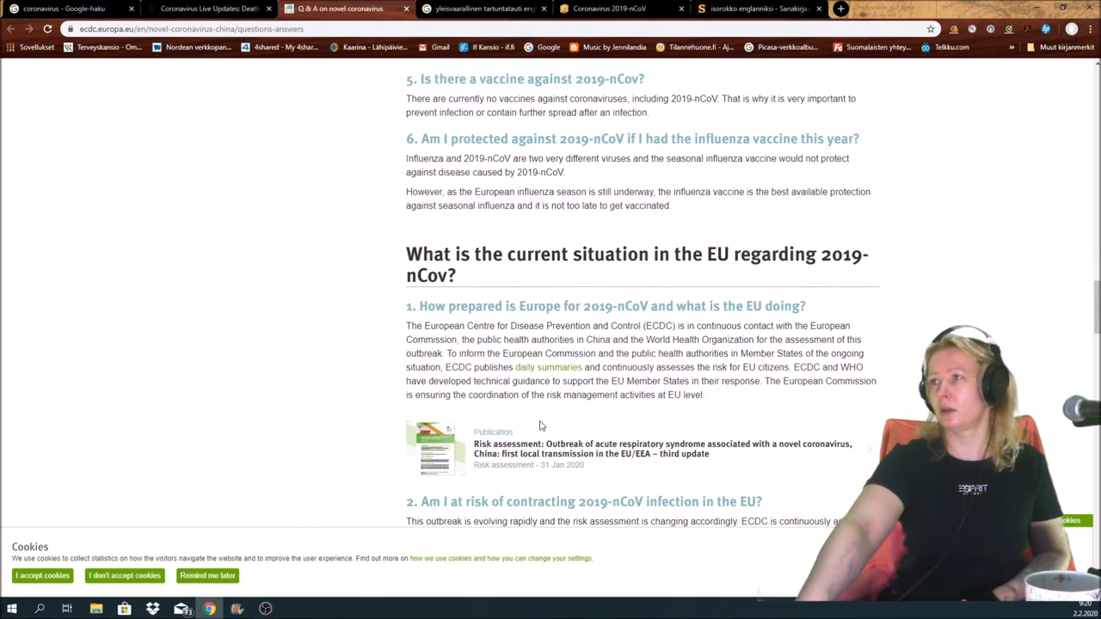
pyautogui.scroll(-3)
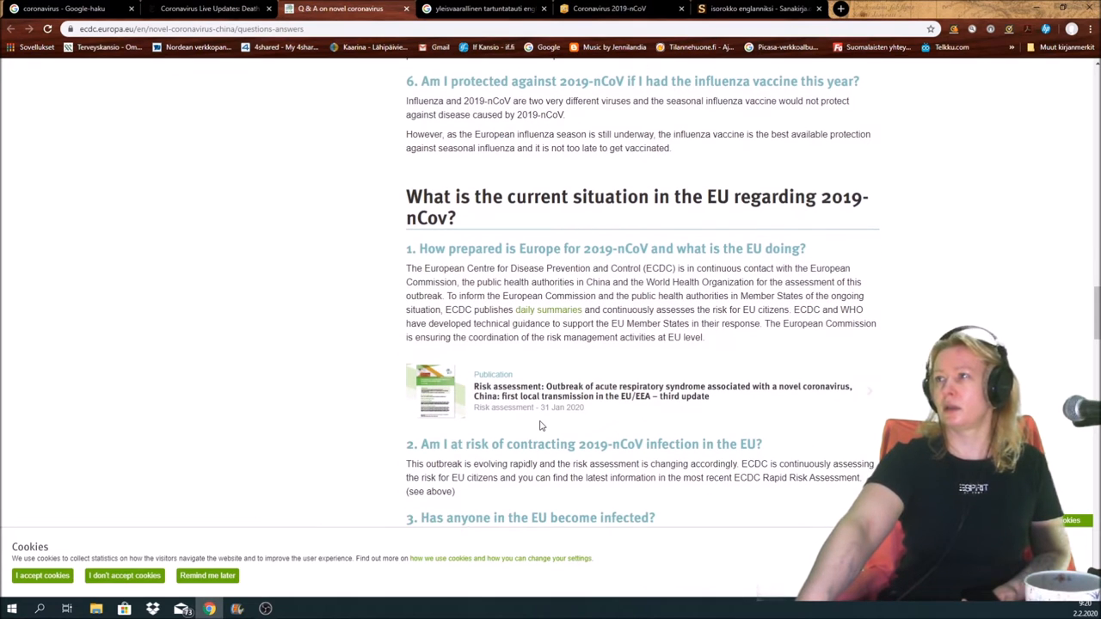
pyautogui.moveTo(520, 351)
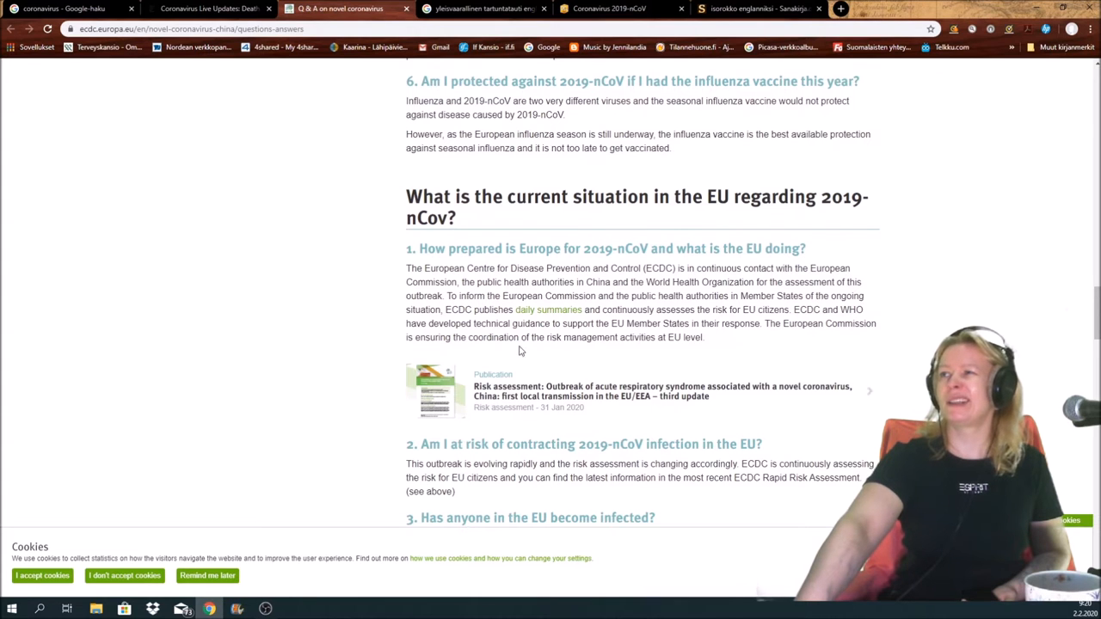
pyautogui.scroll(-3)
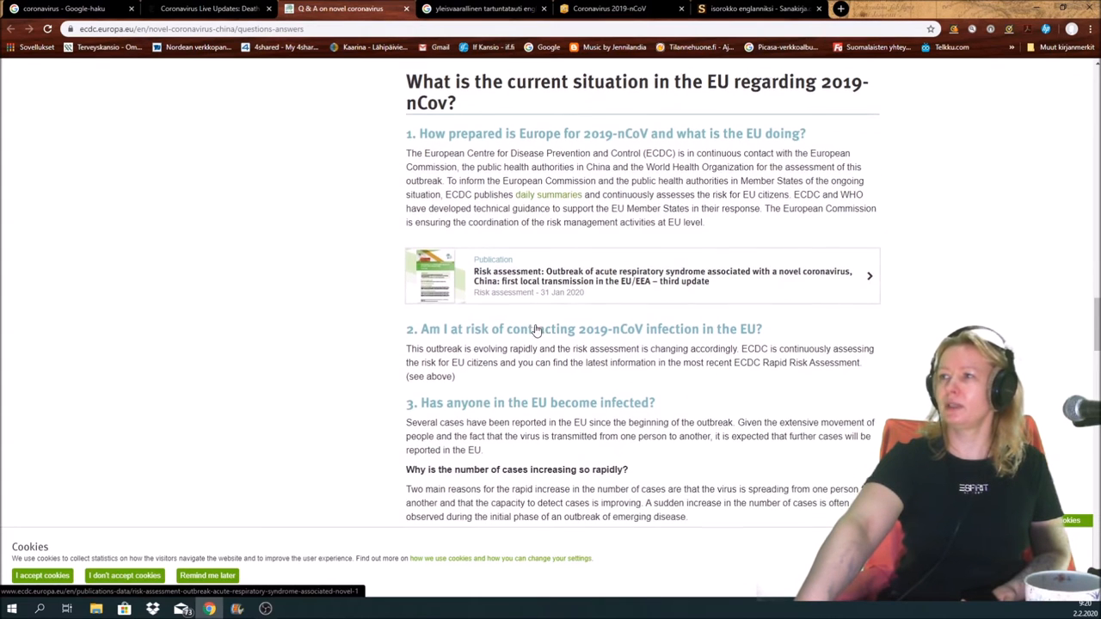
pyautogui.scroll(-3)
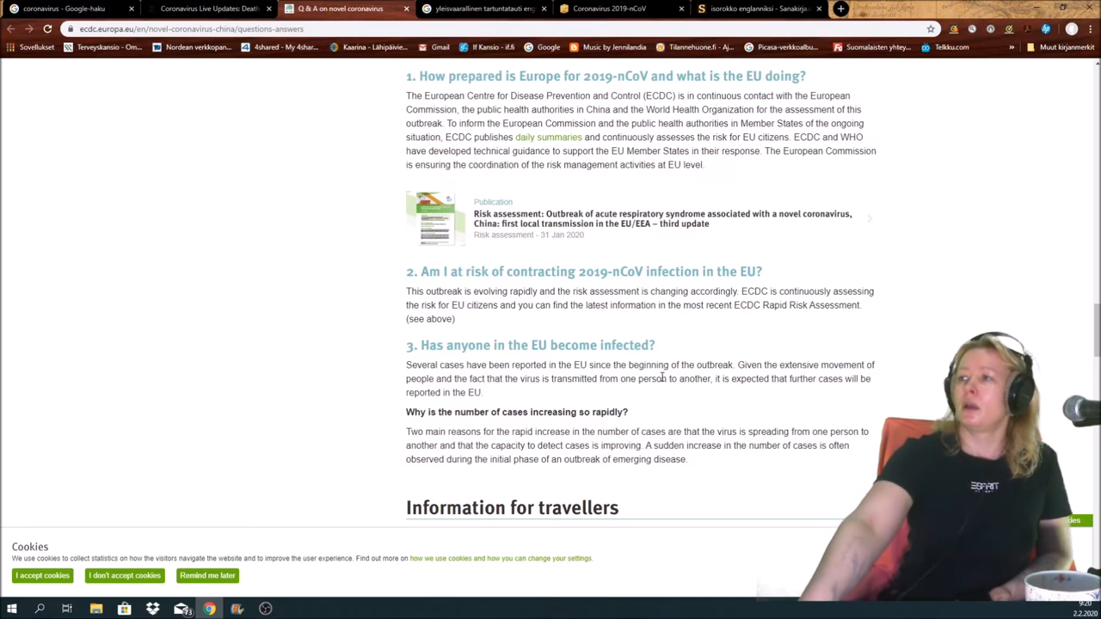
pyautogui.scroll(-3)
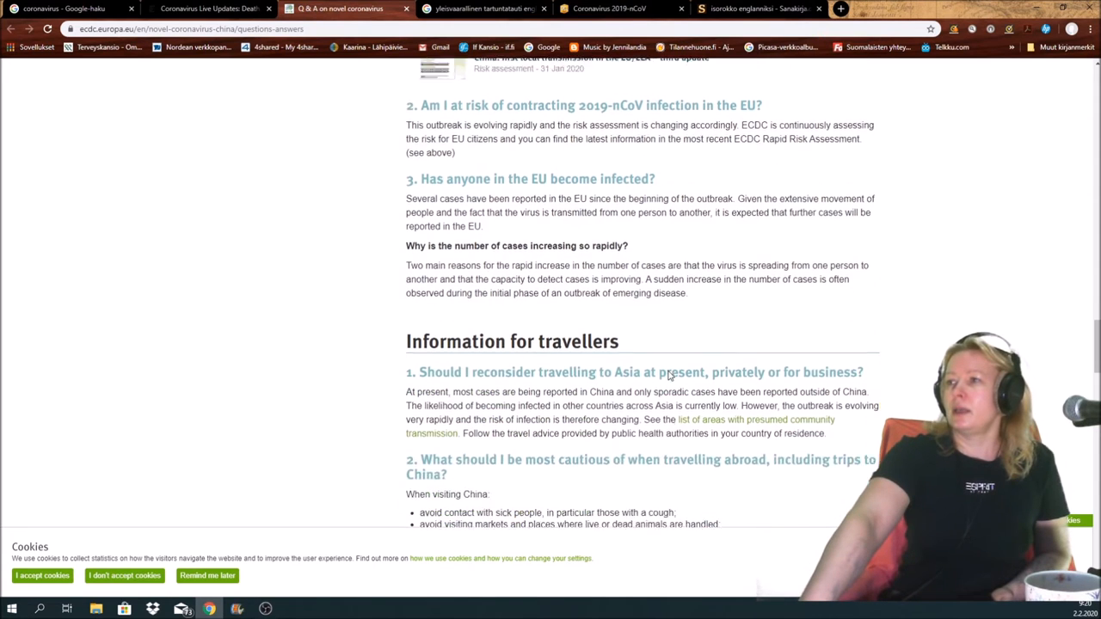
pyautogui.scroll(-3)
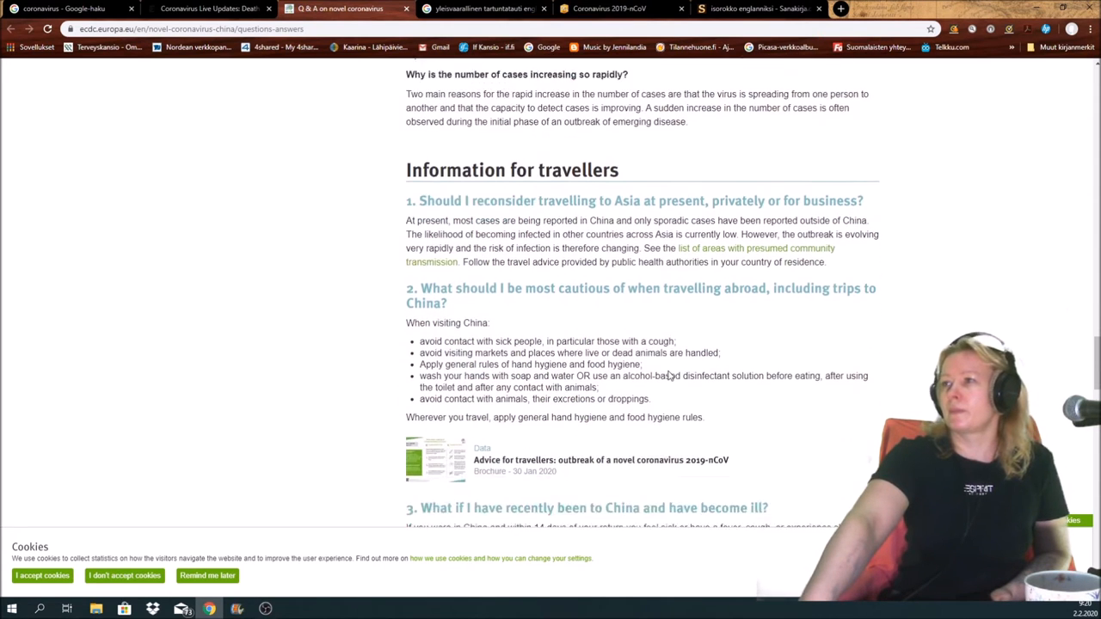
pyautogui.scroll(-3)
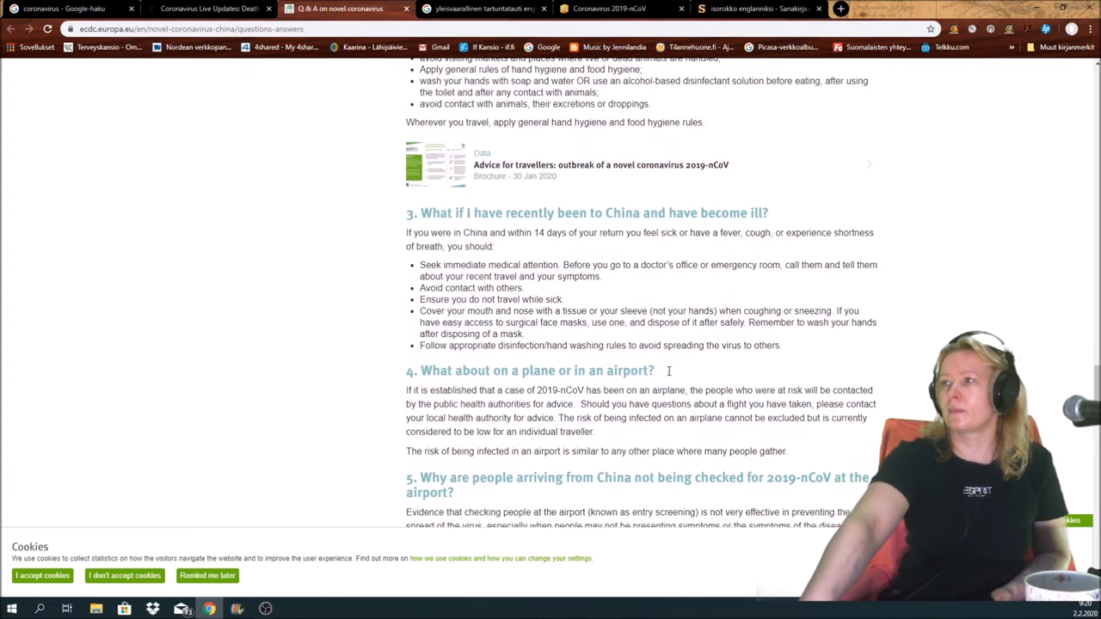
pyautogui.scroll(-3)
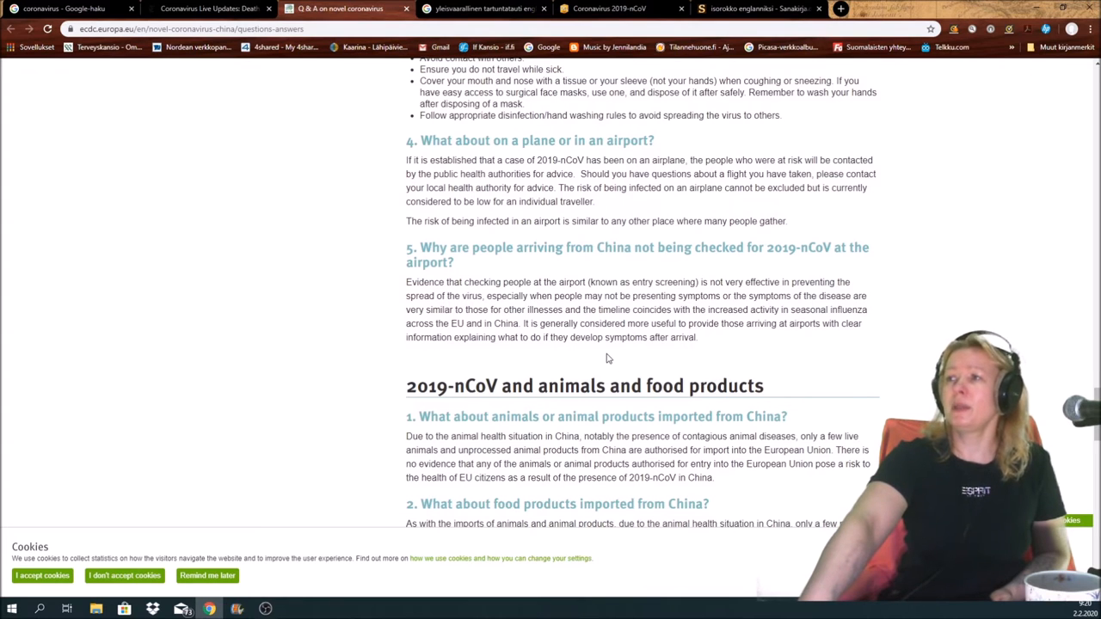
pyautogui.moveTo(609, 373)
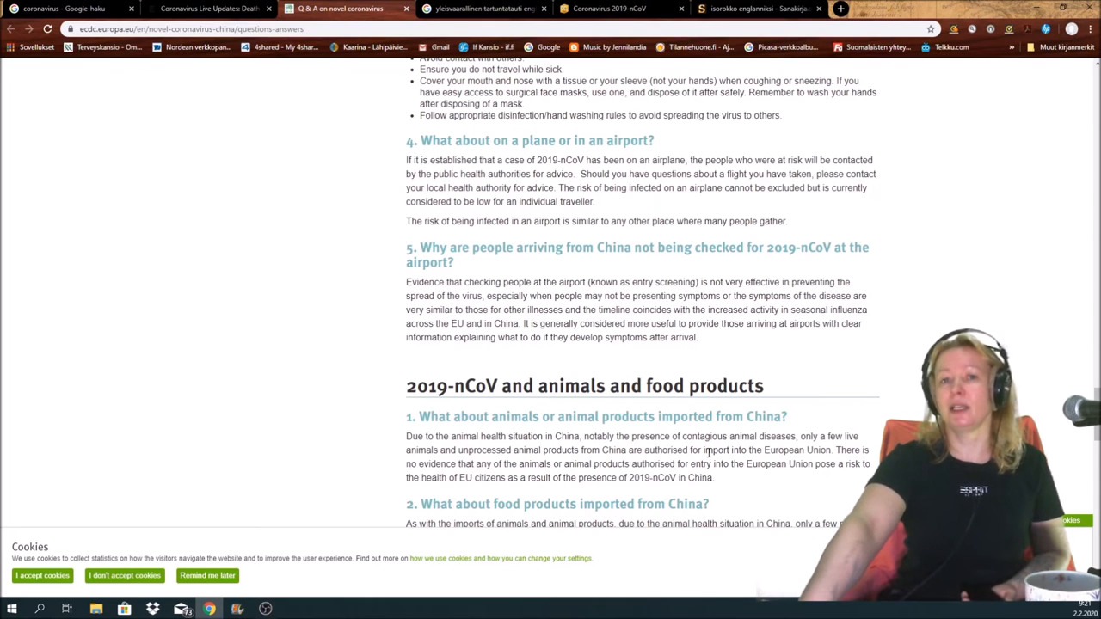
pyautogui.moveTo(626, 363)
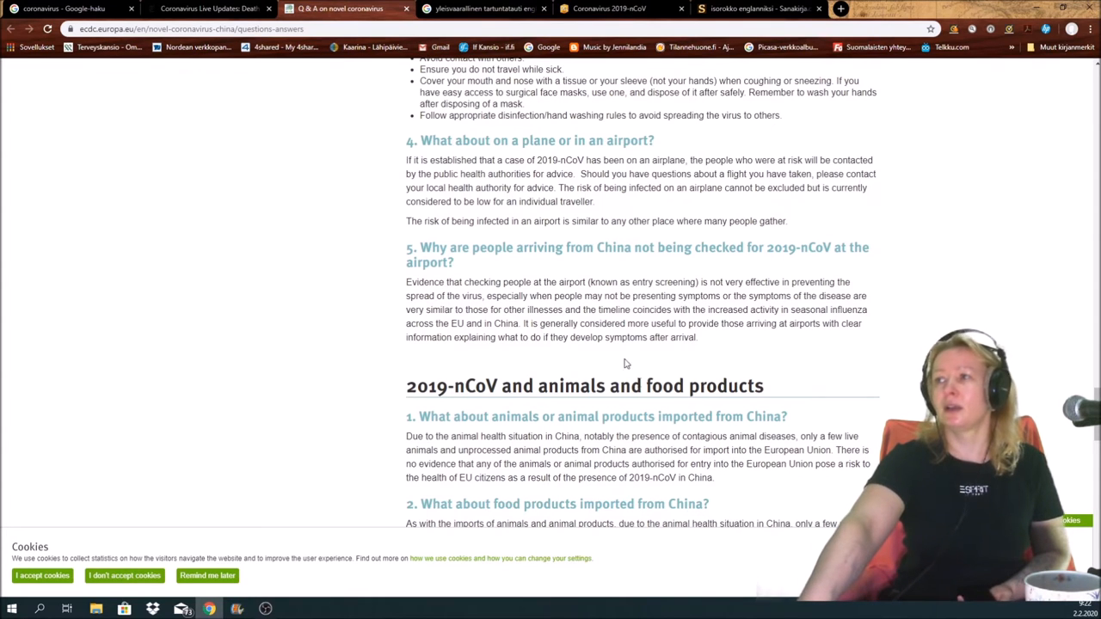
# Read the ECDC Q&A to its end on pets and animals, then return to the JHU 2019-nCoV dashboard
pyautogui.scroll(-3)
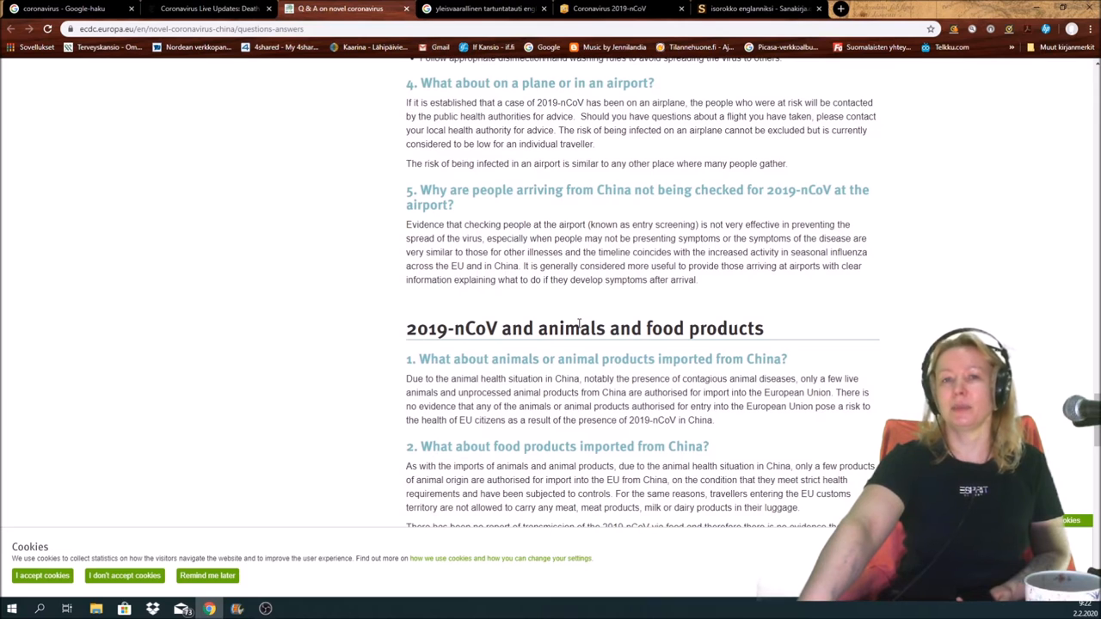
pyautogui.scroll(-3)
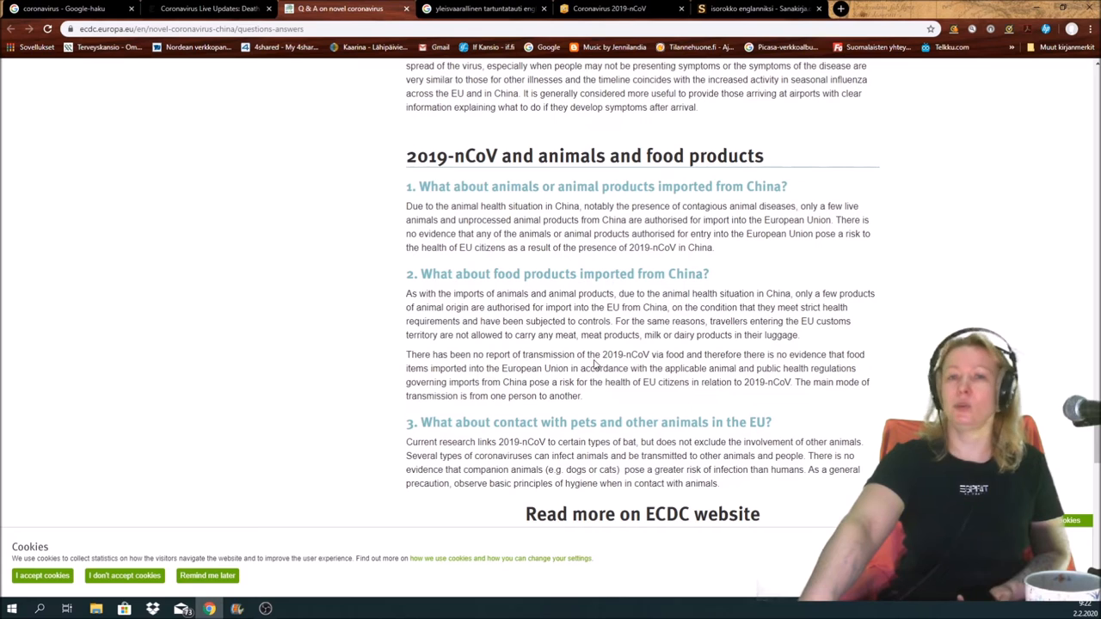
pyautogui.scroll(-3)
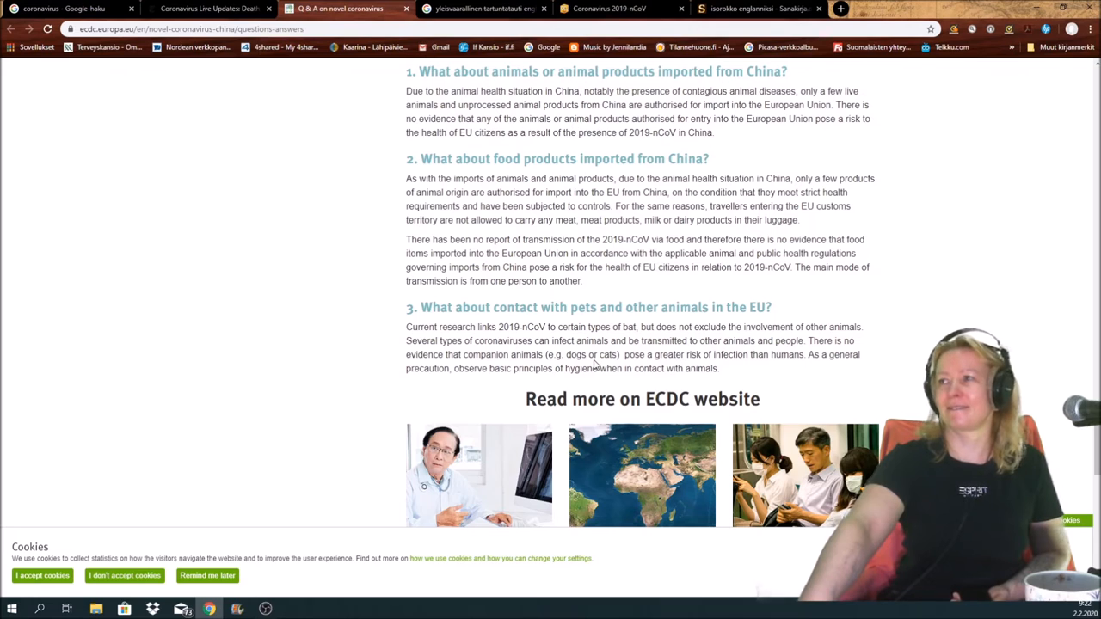
pyautogui.moveTo(802, 268)
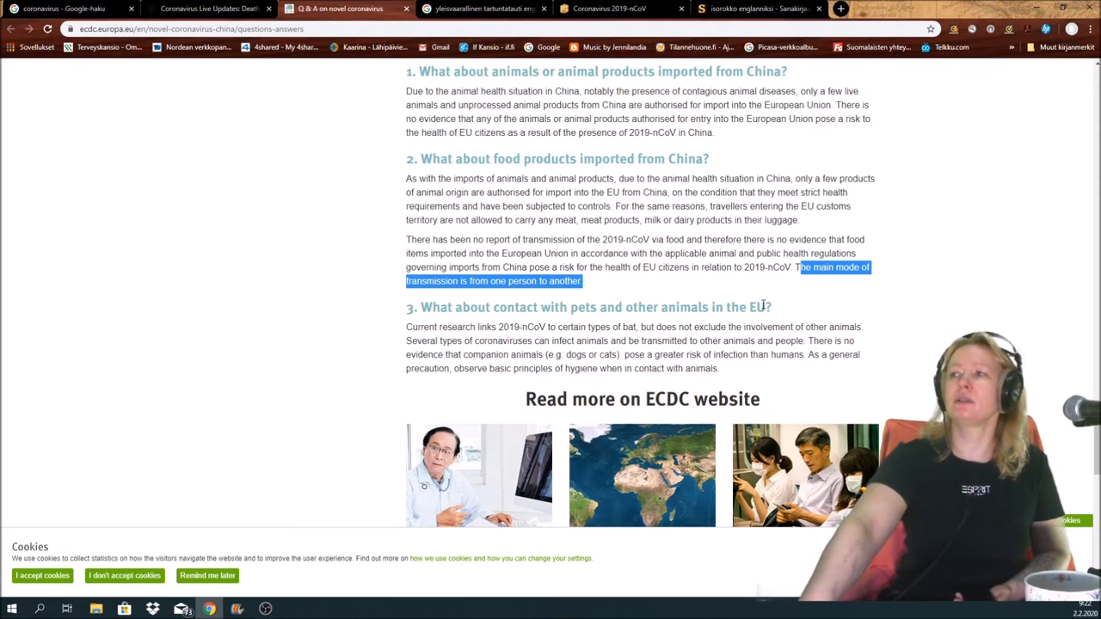
pyautogui.moveTo(678, 301)
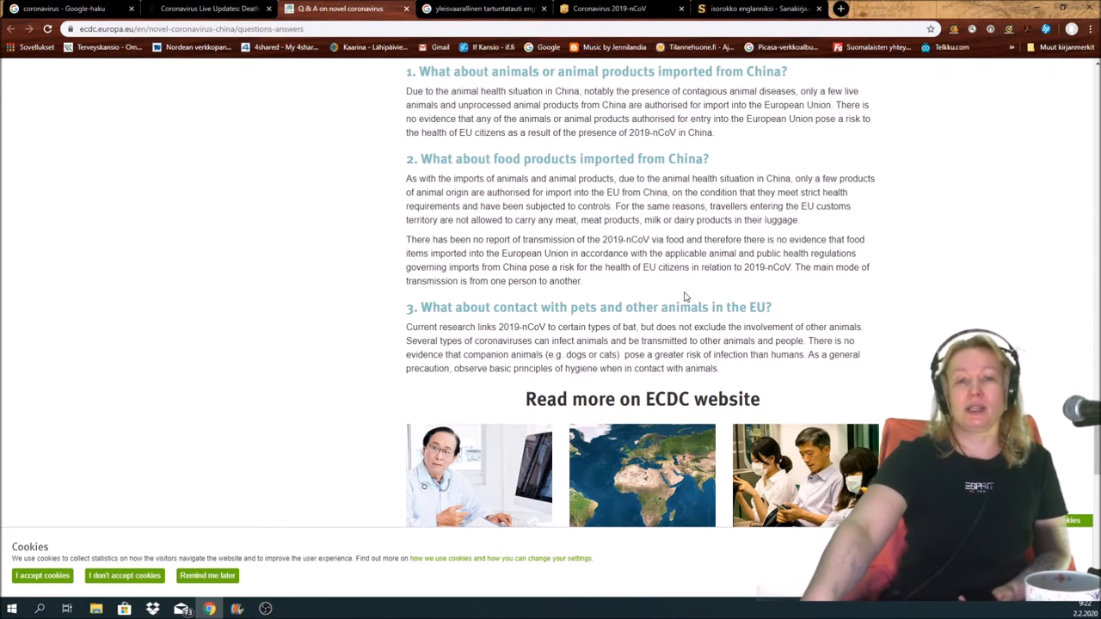
pyautogui.scroll(-3)
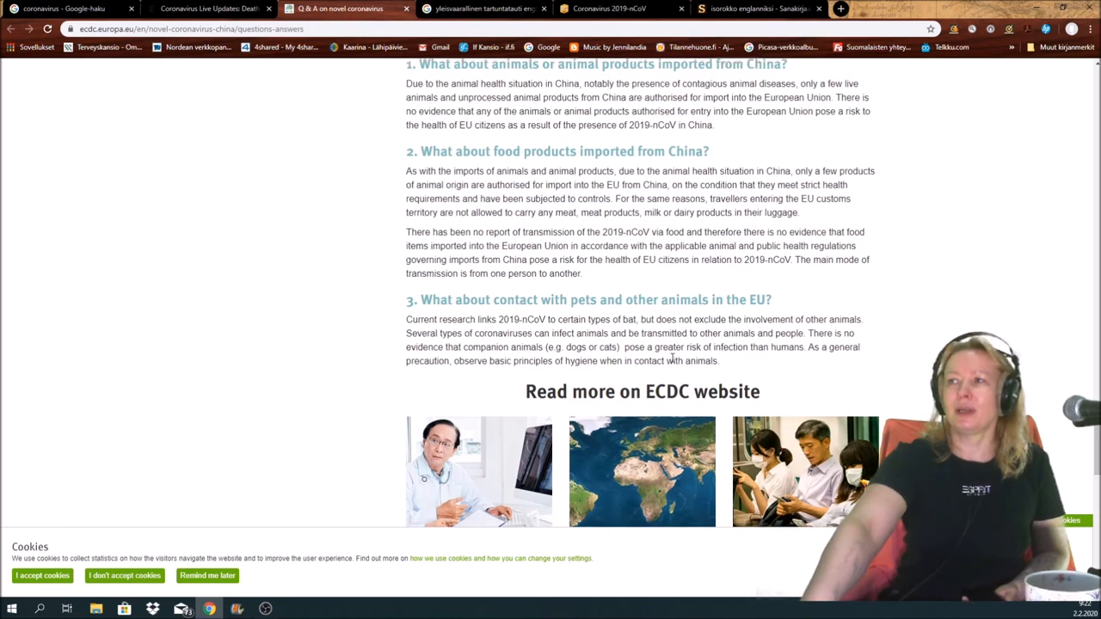
pyautogui.scroll(-3)
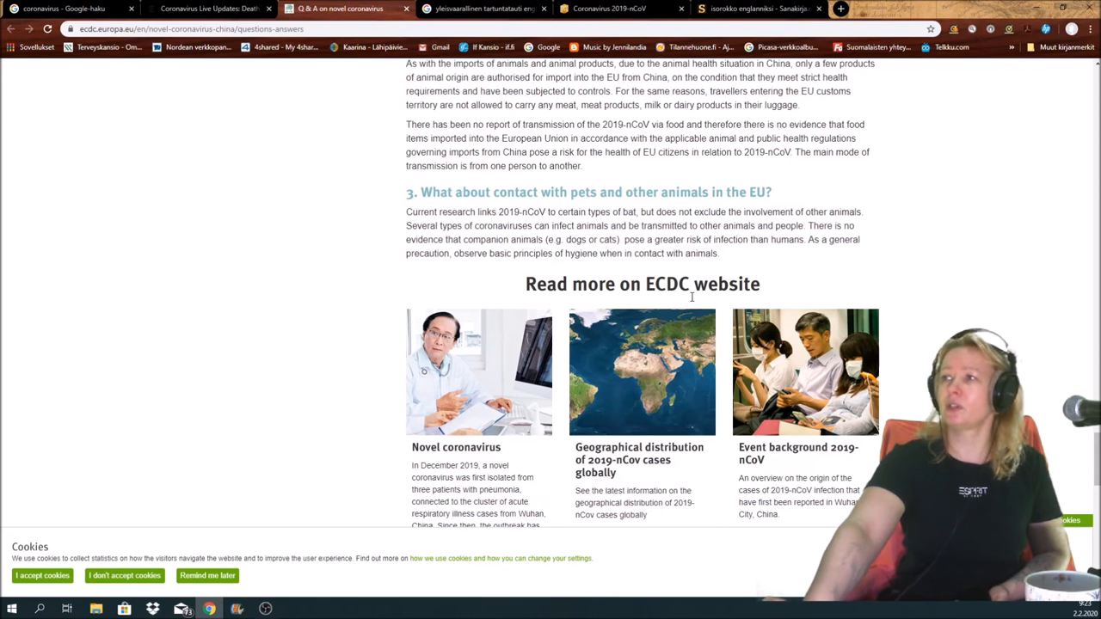
pyautogui.moveTo(859, 296)
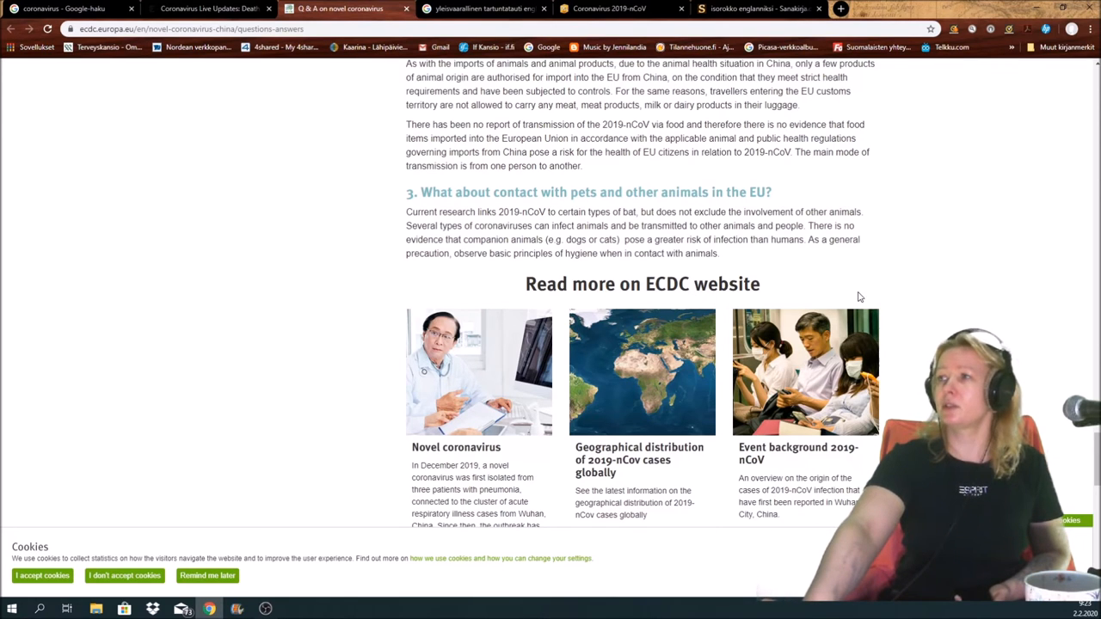
pyautogui.moveTo(809, 289)
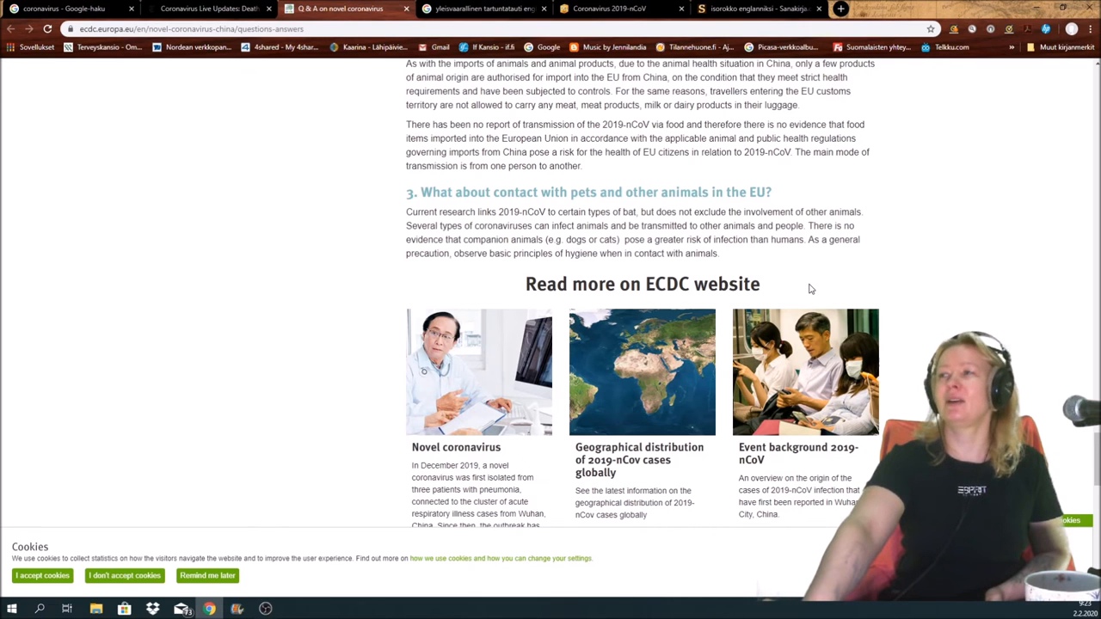
pyautogui.scroll(-3)
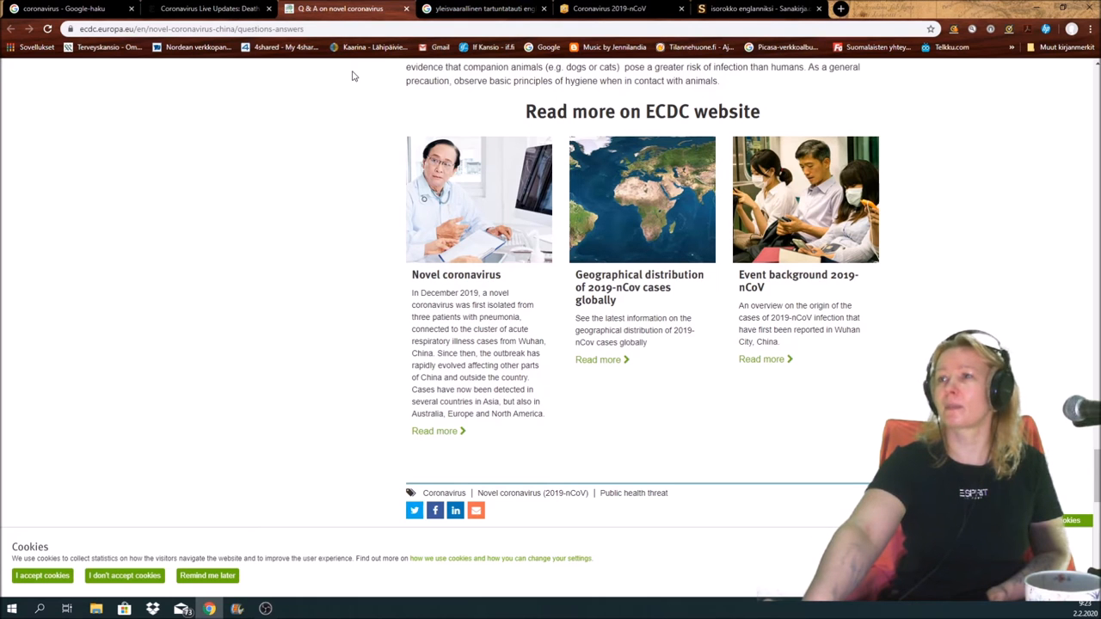
pyautogui.click(609, 8)
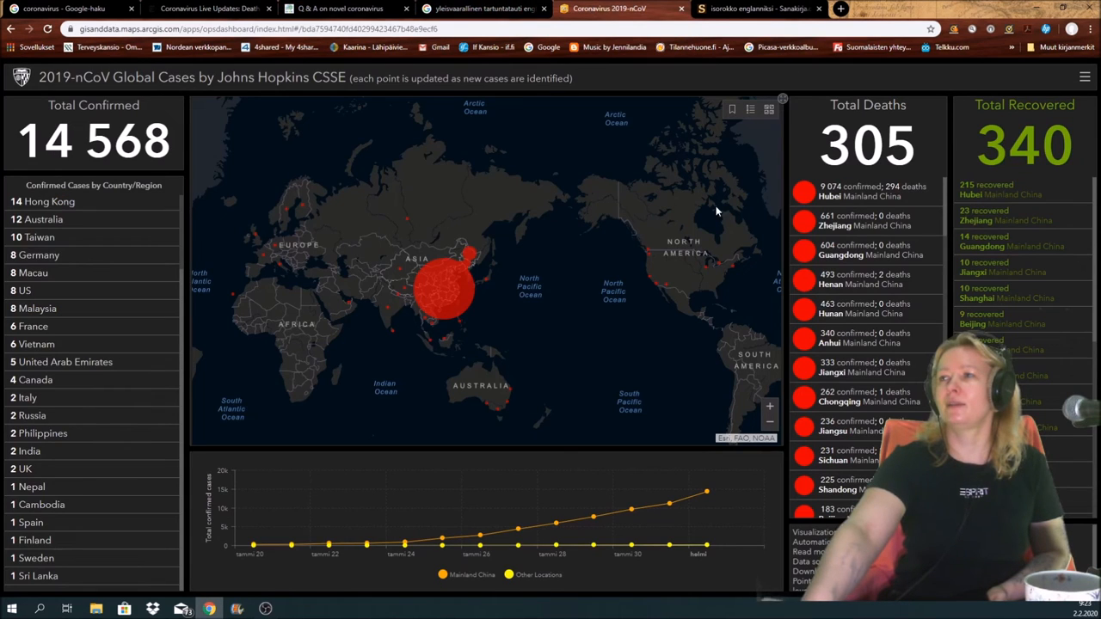
pyautogui.moveTo(568, 547)
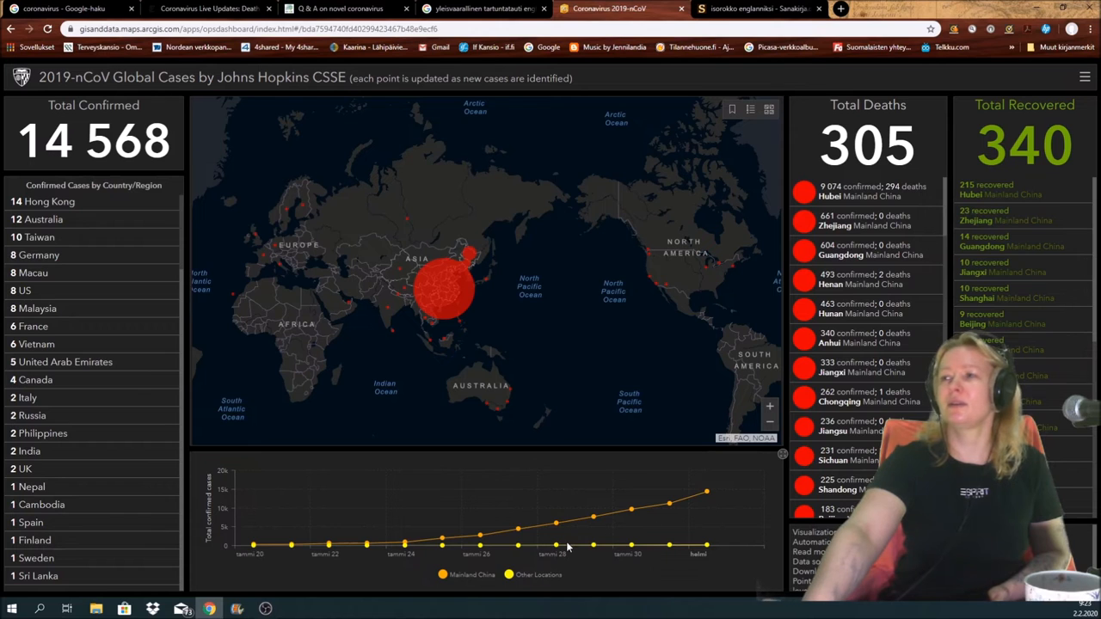